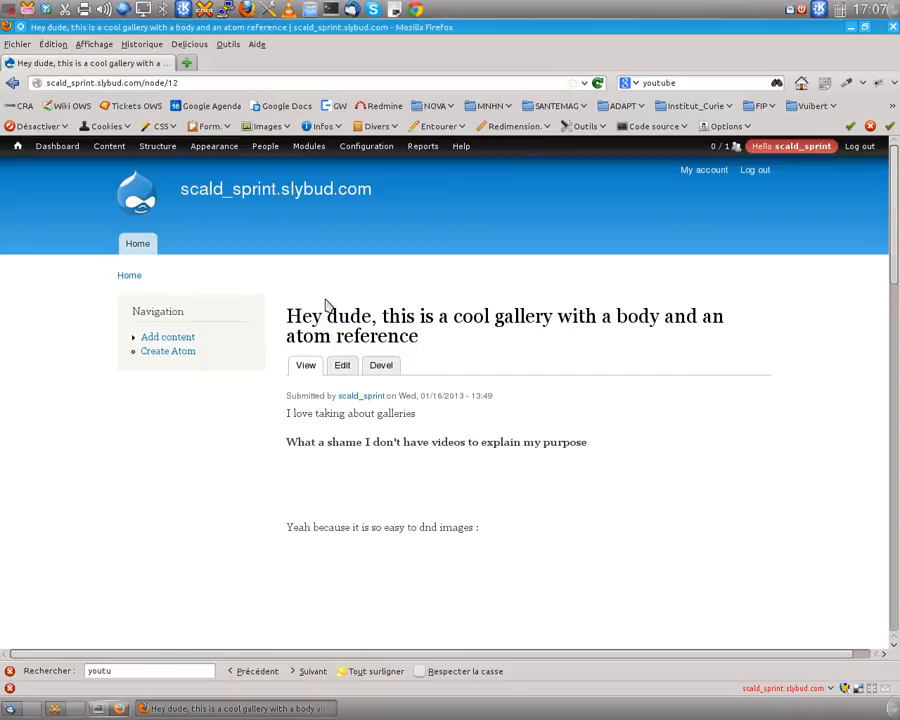
mouse_move(130, 348)
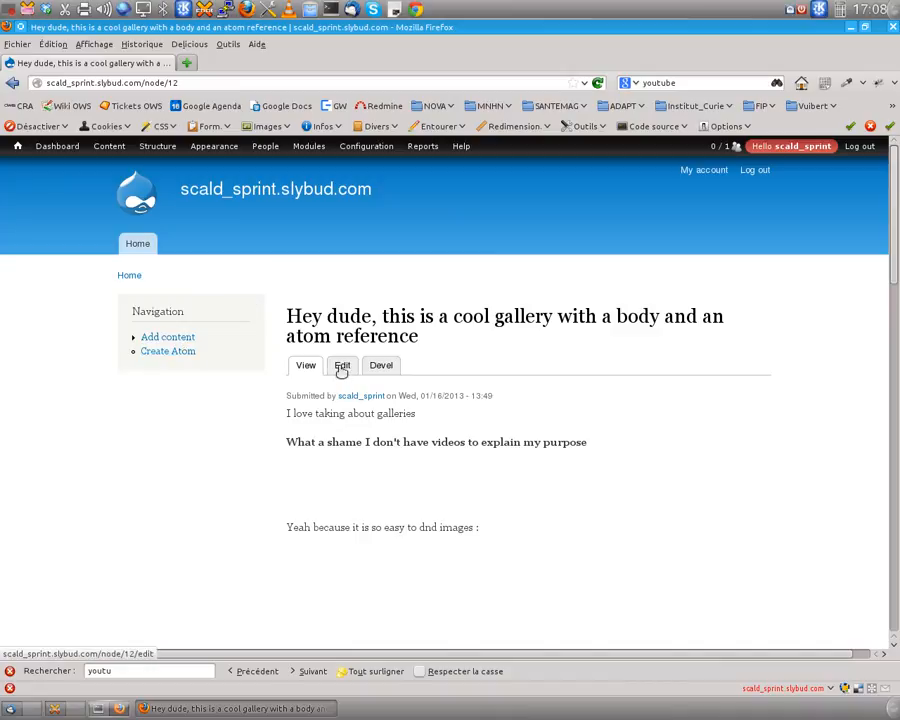
Switch the cool-gallery node to its Edit form
left_click(342, 364)
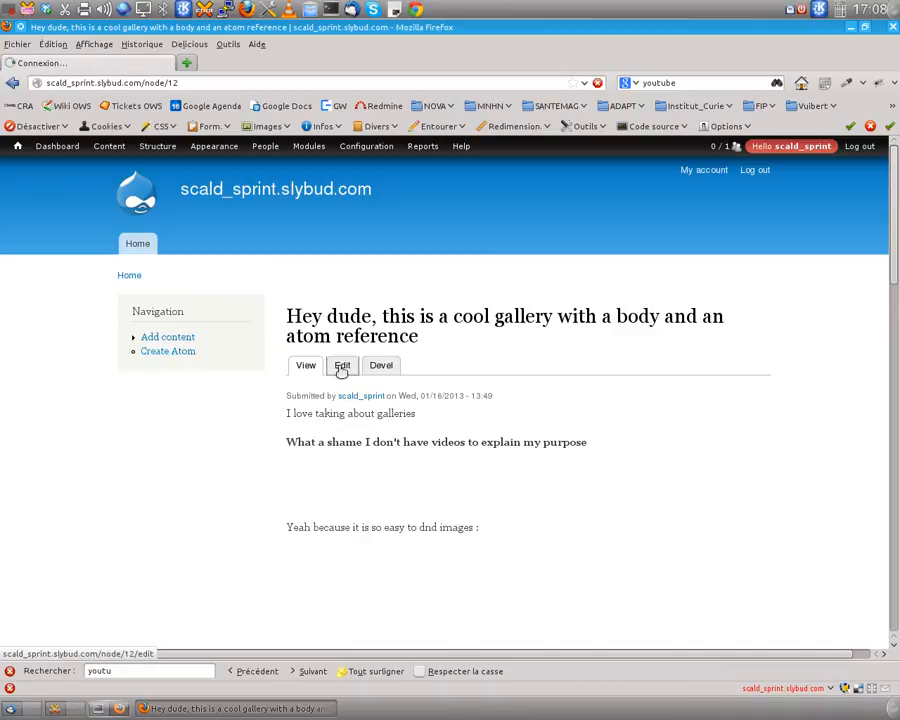
left_click(342, 364)
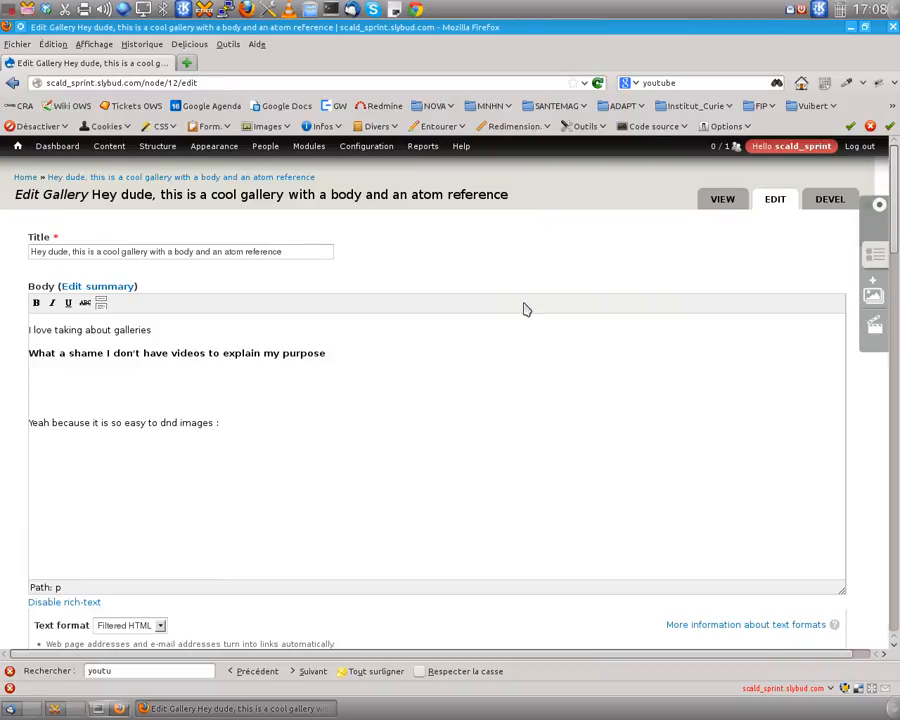
mouse_move(616, 366)
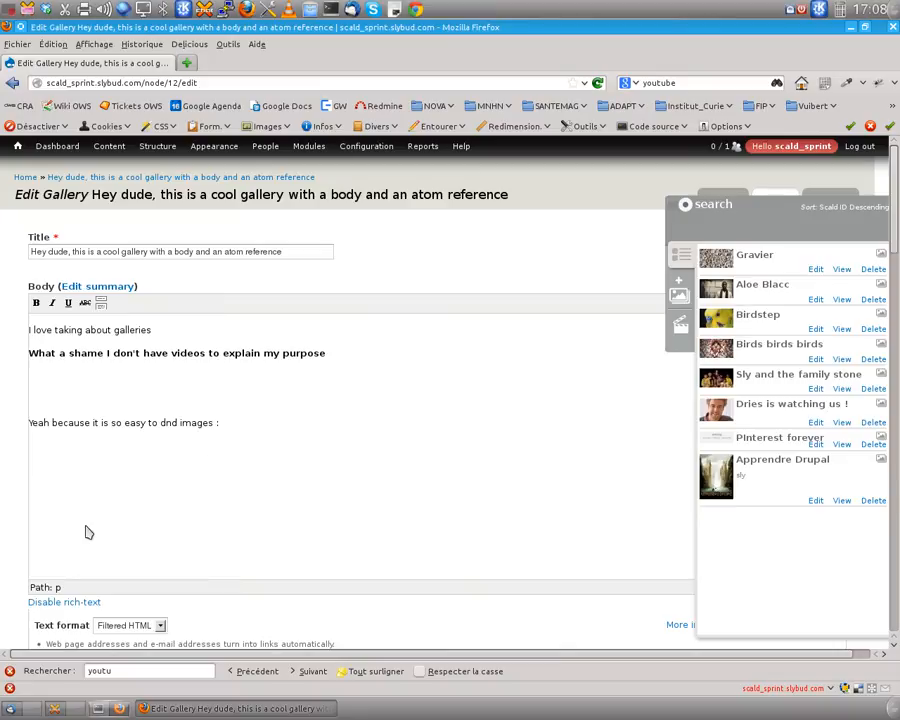
mouse_move(232, 494)
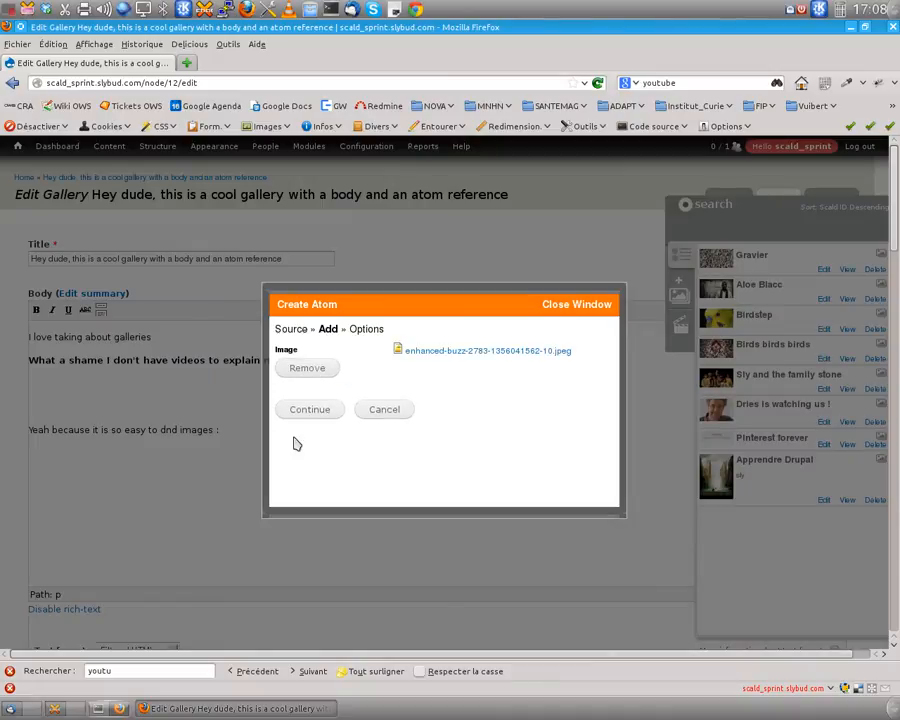
Title the uploaded image atom 'Screencast' and finish creating it
left_click(308, 408)
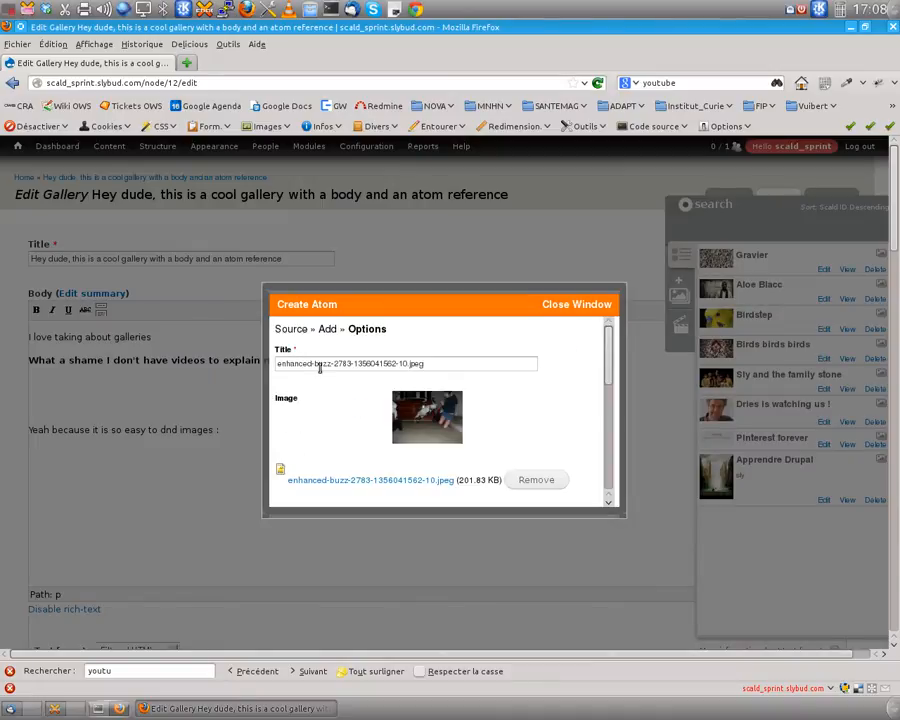
type("Scri")
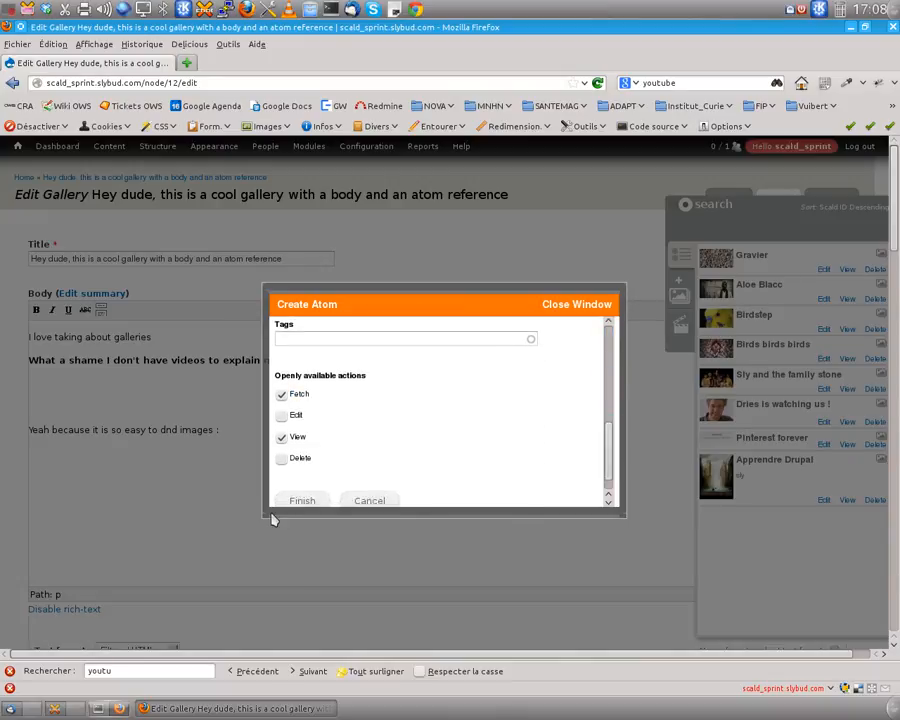
left_click(302, 500)
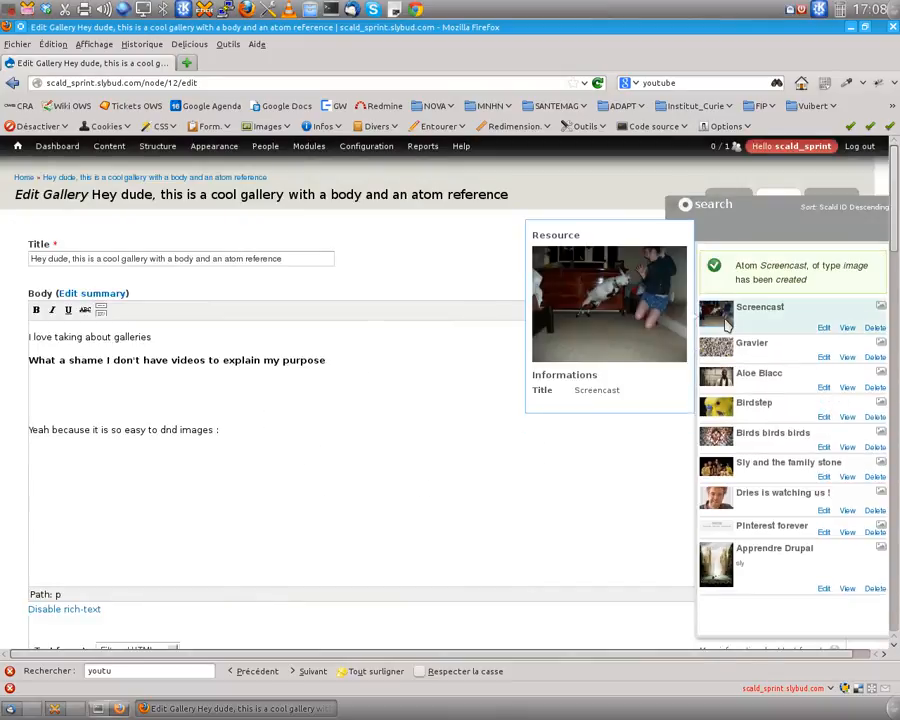
Drop the Screencast image atom into the Body editor and save the gallery node
left_click_drag(716, 316, 164, 478)
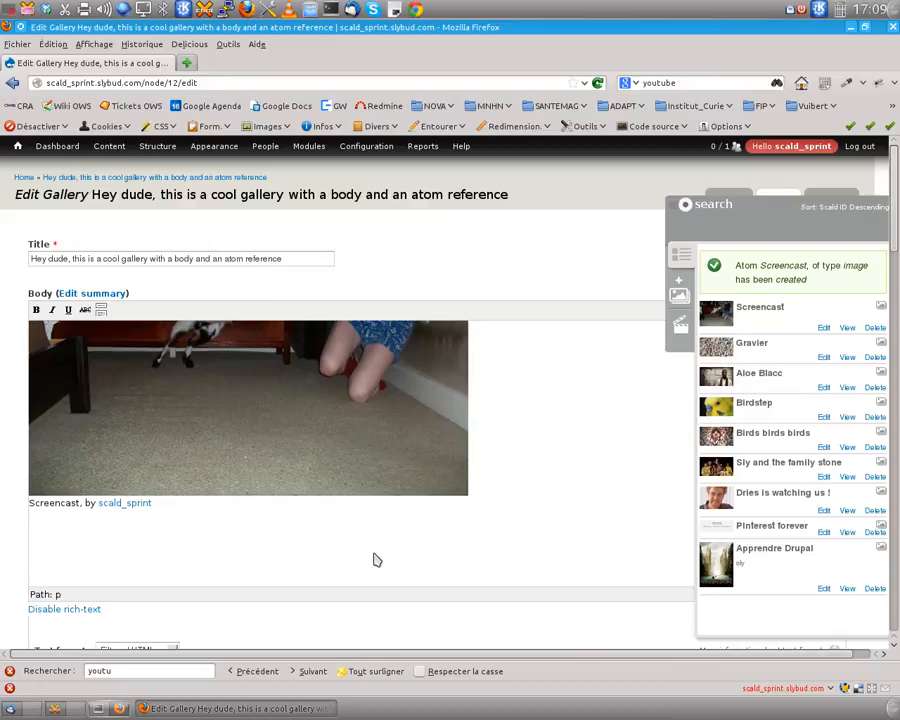
scroll("down", 3)
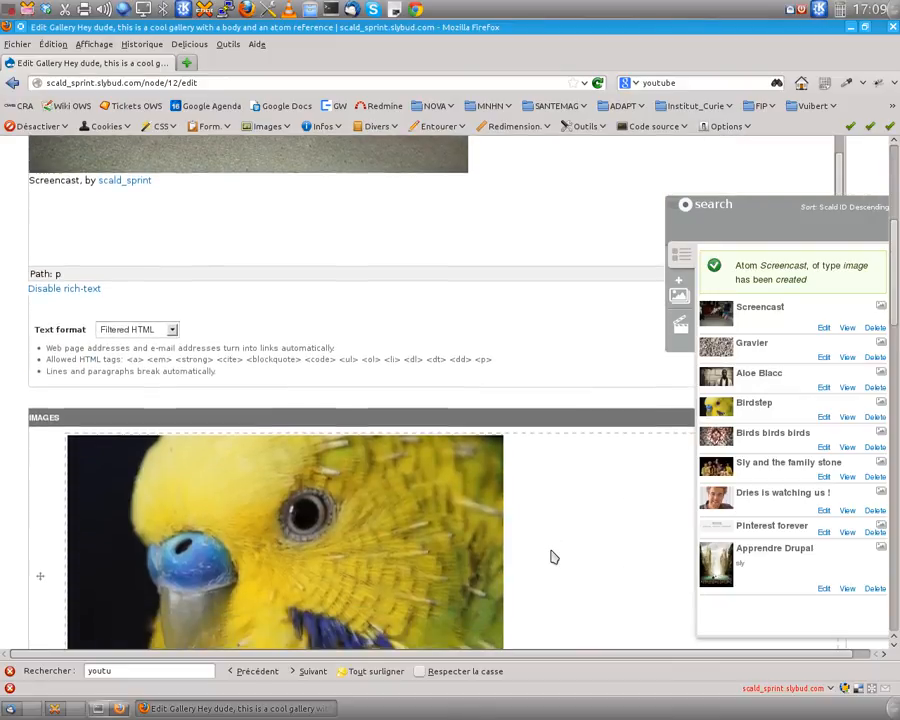
scroll("down", 3)
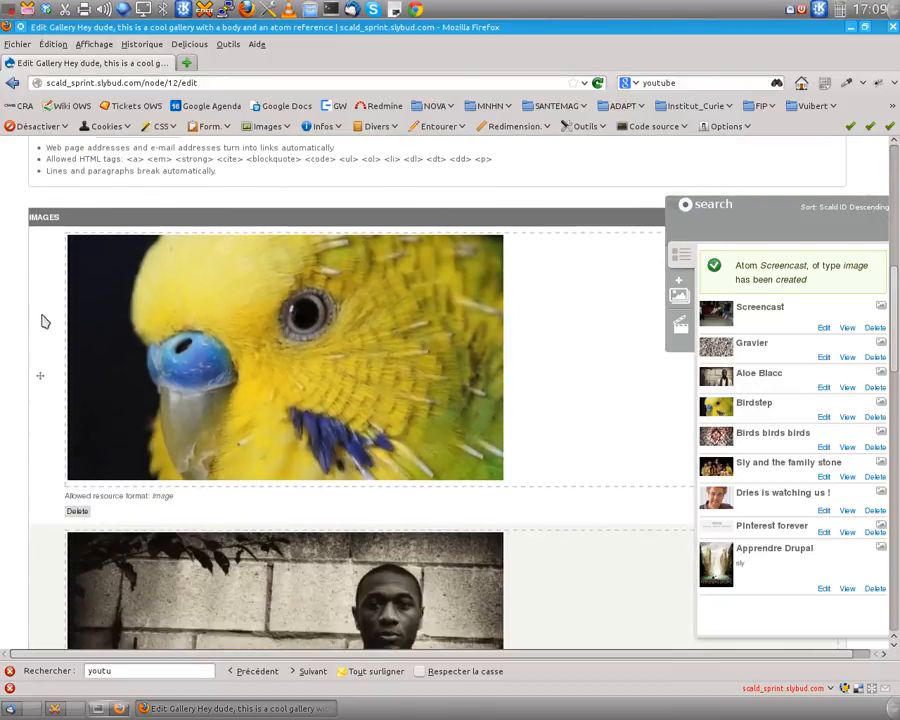
scroll("down", 3)
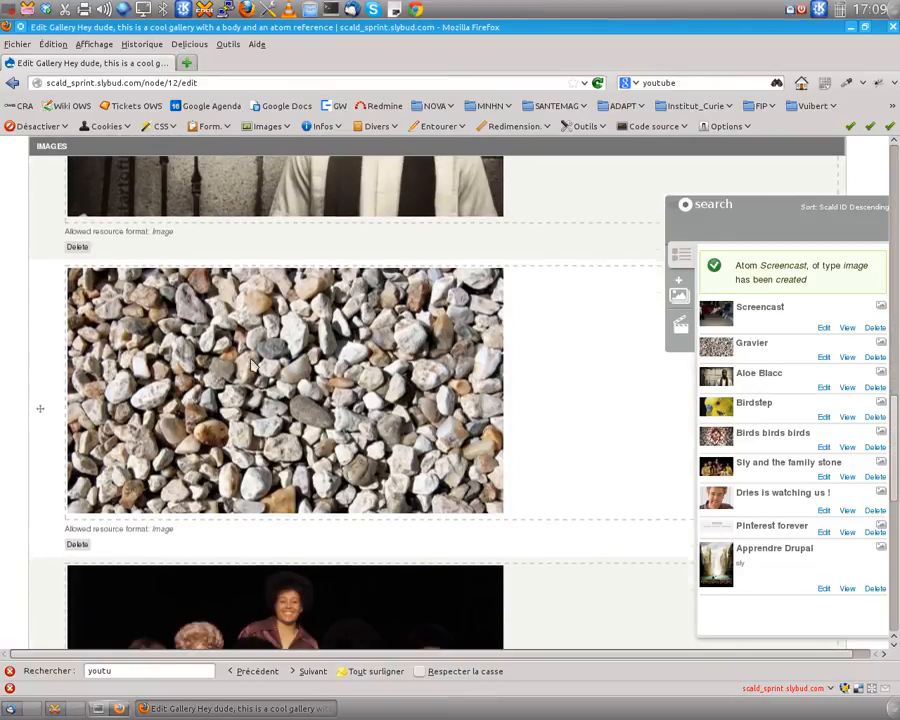
scroll("down", 3)
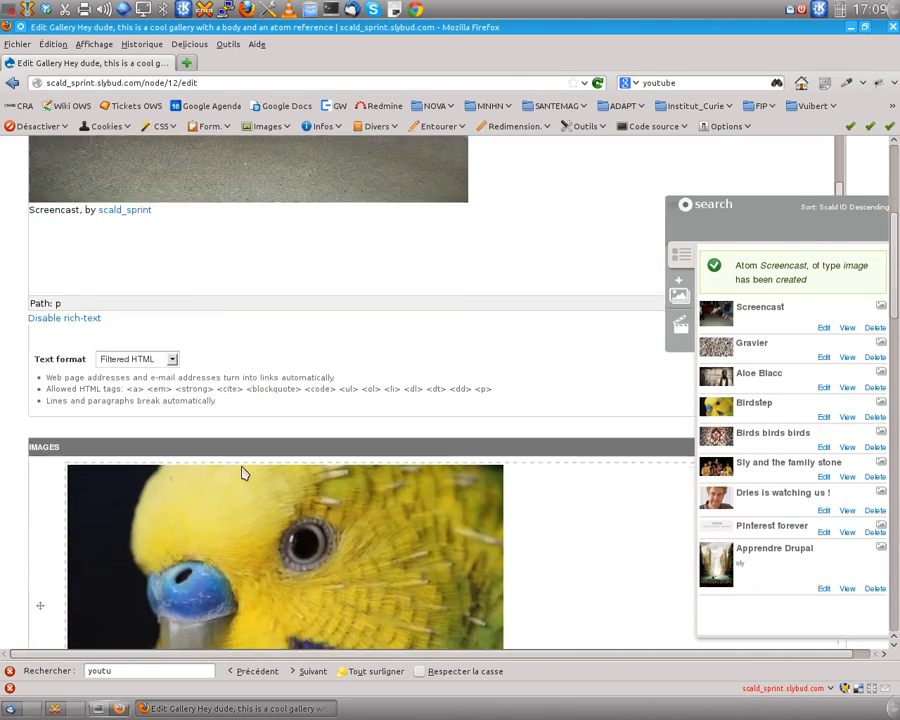
scroll("down", 3)
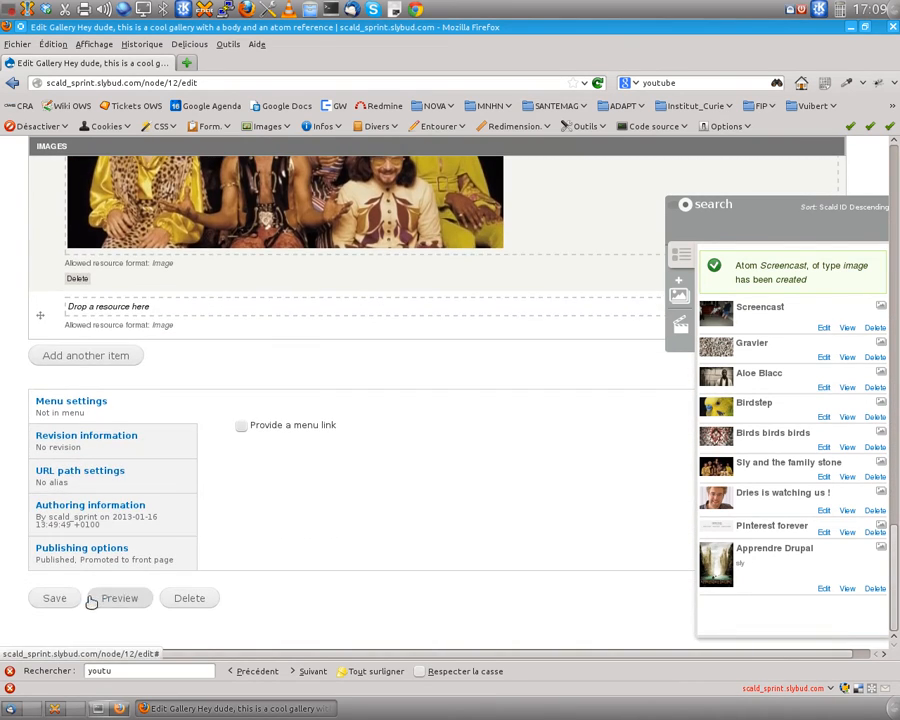
left_click(54, 598)
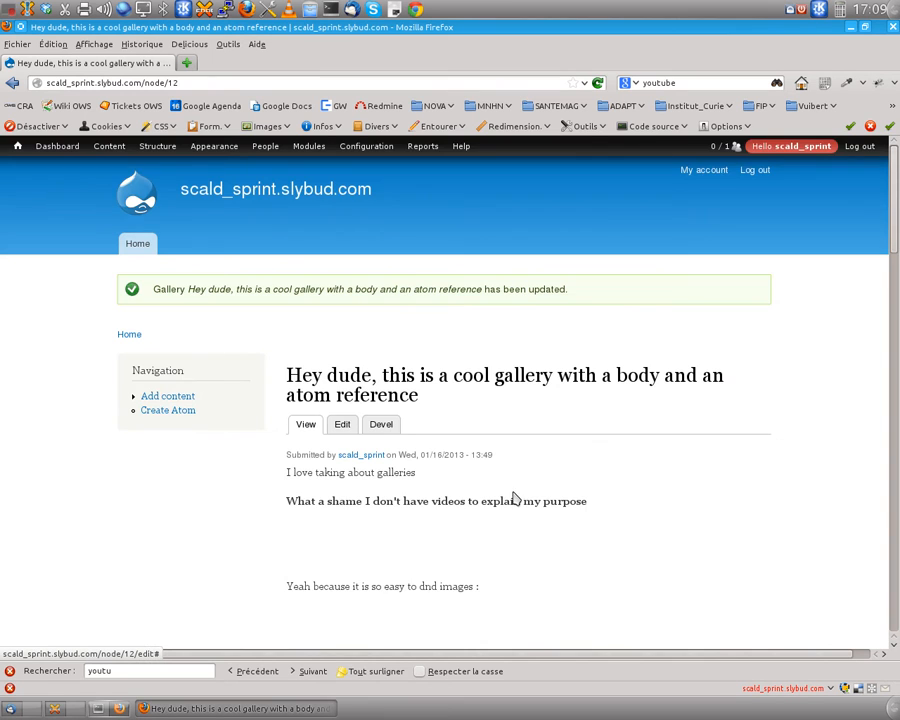
scroll("down", 3)
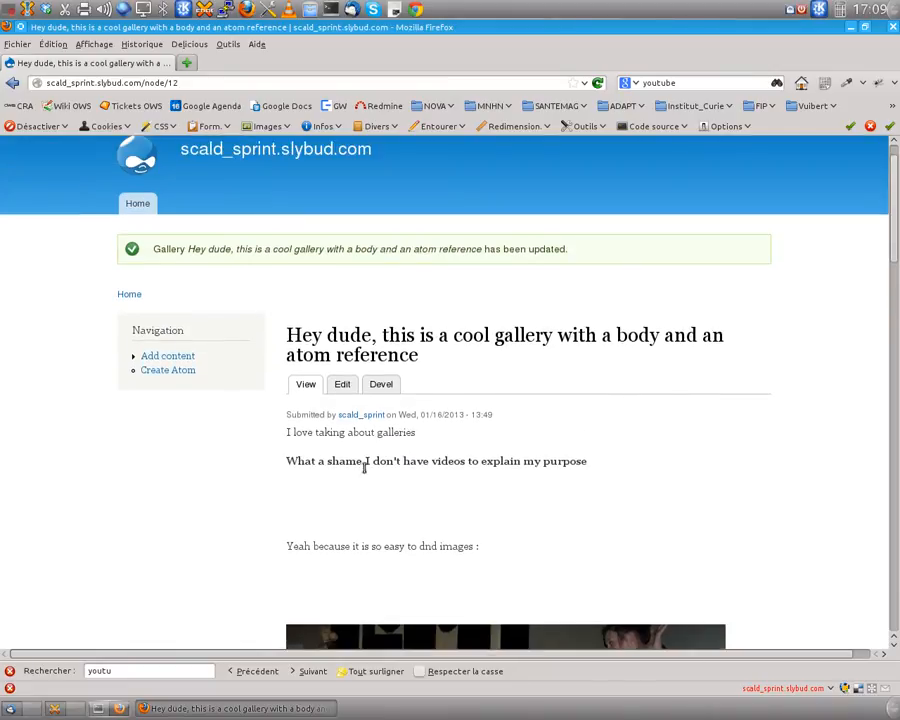
mouse_move(296, 492)
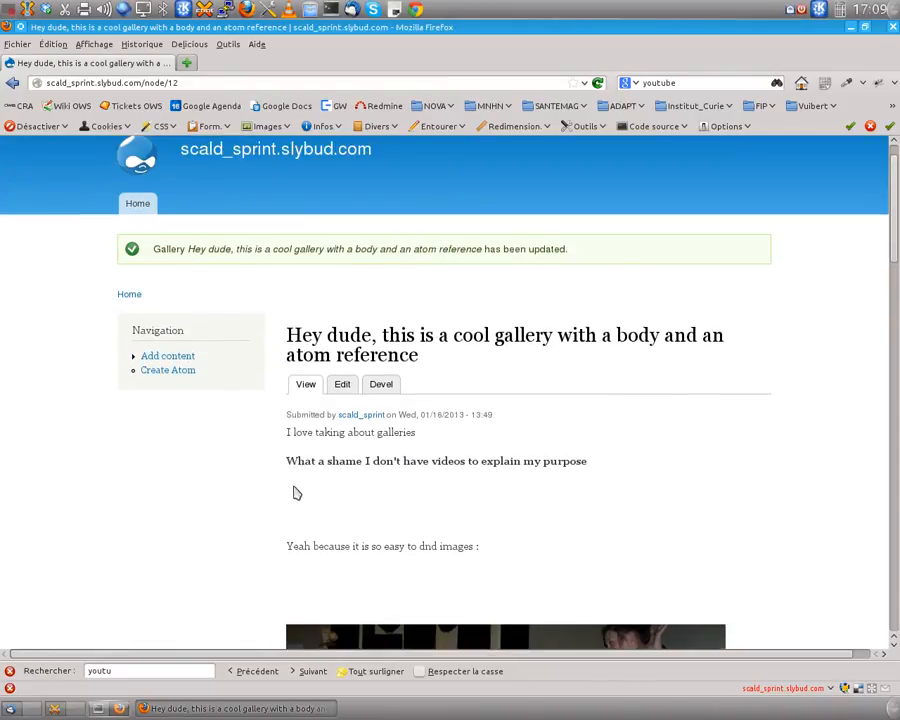
mouse_move(318, 524)
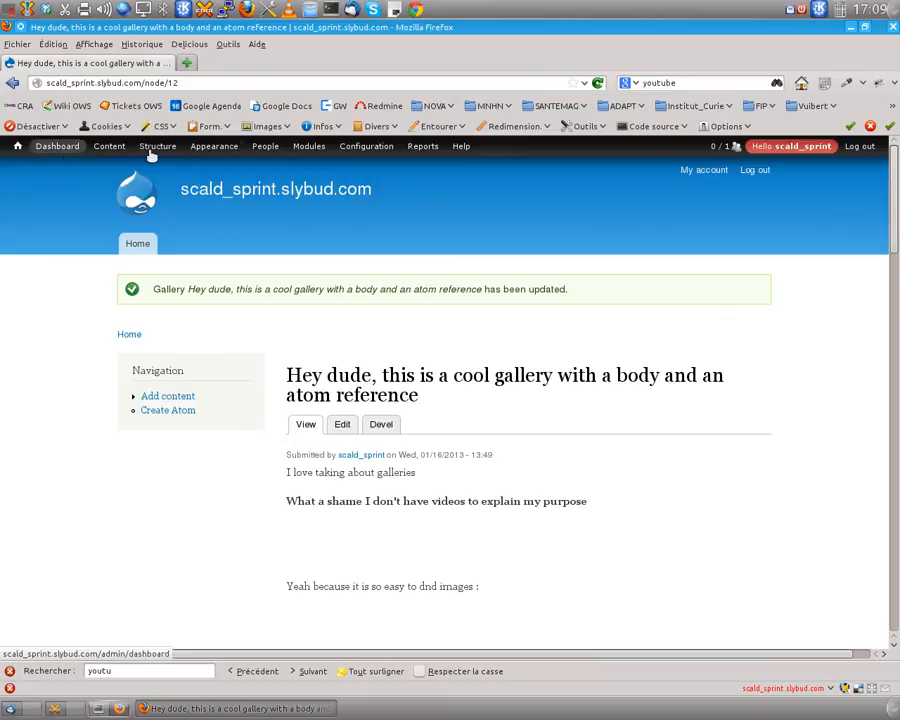
mouse_move(90, 170)
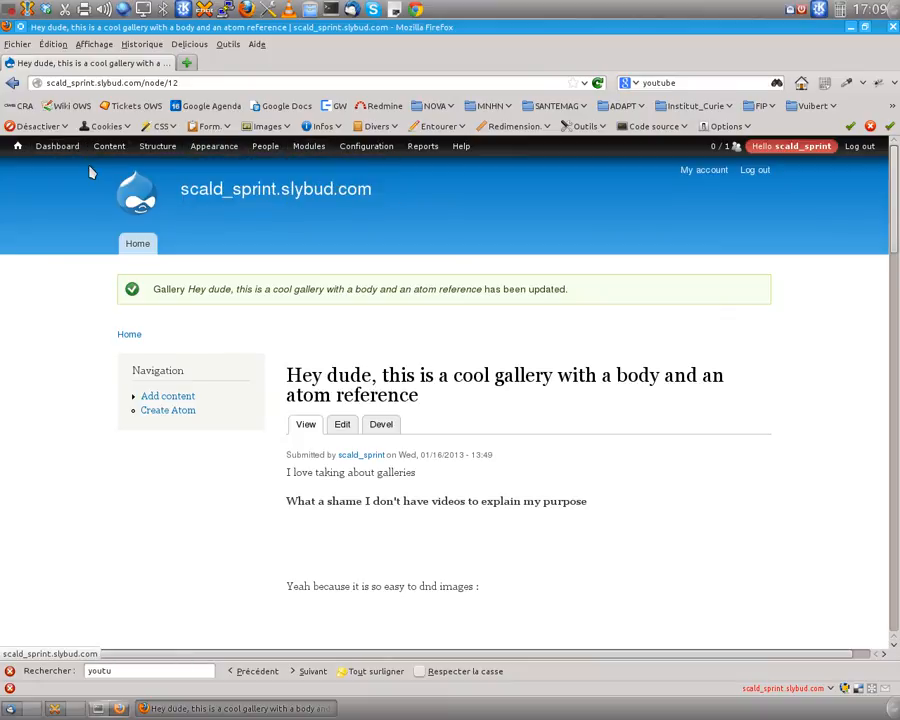
Go to Structure > Scald to list the Image and Video providers and contexts
left_click(156, 146)
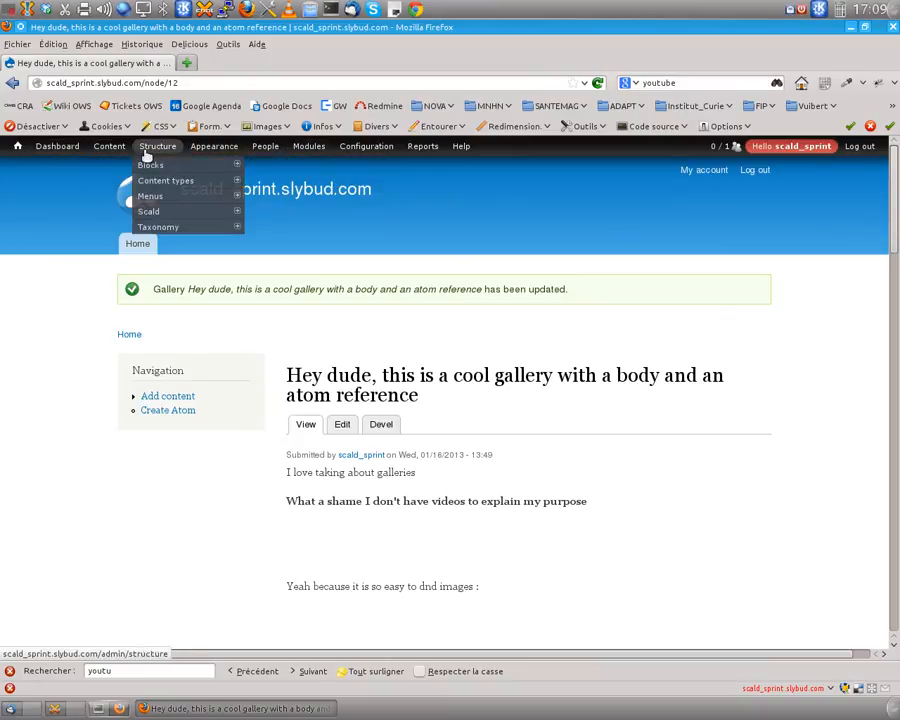
left_click(148, 212)
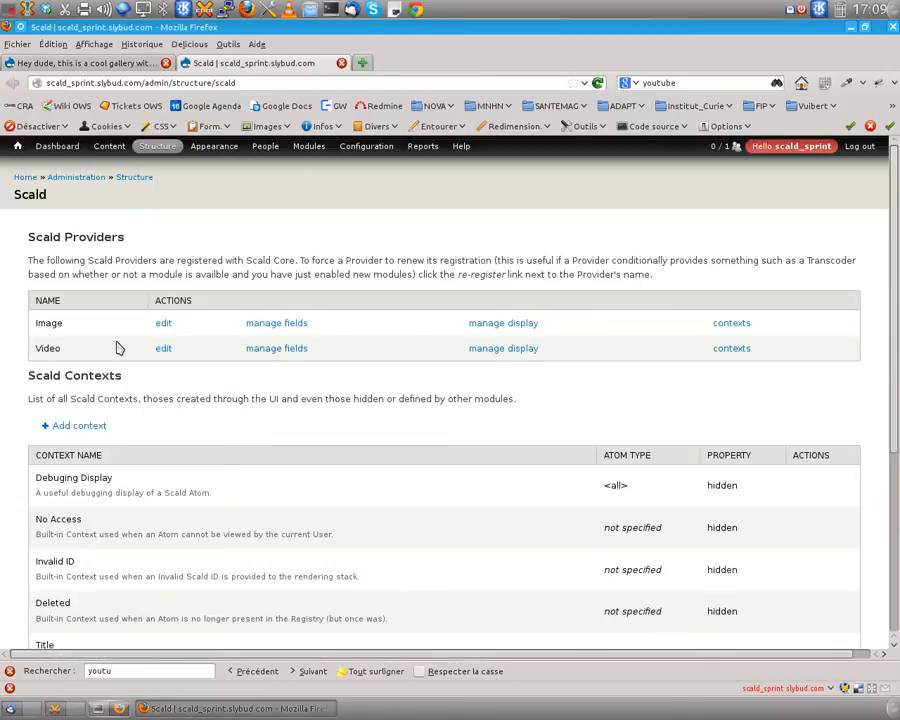
mouse_move(68, 328)
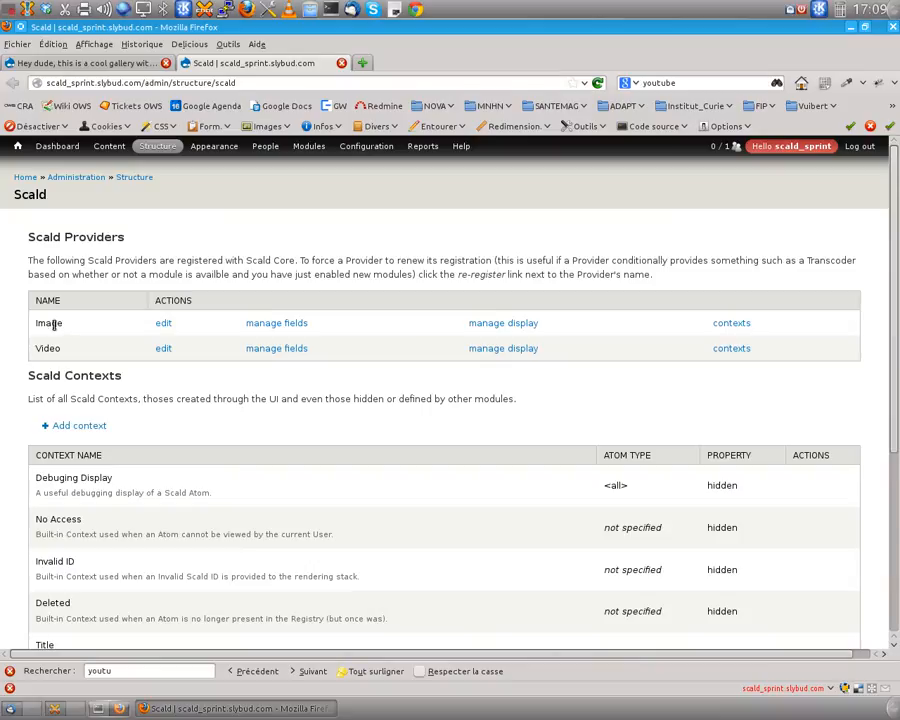
mouse_move(58, 320)
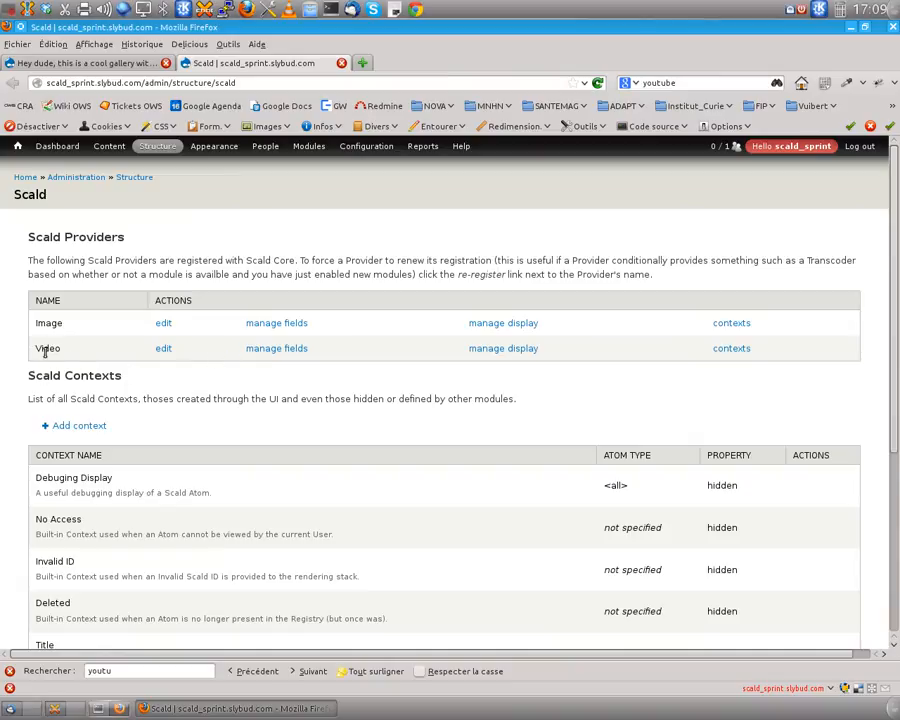
mouse_move(150, 338)
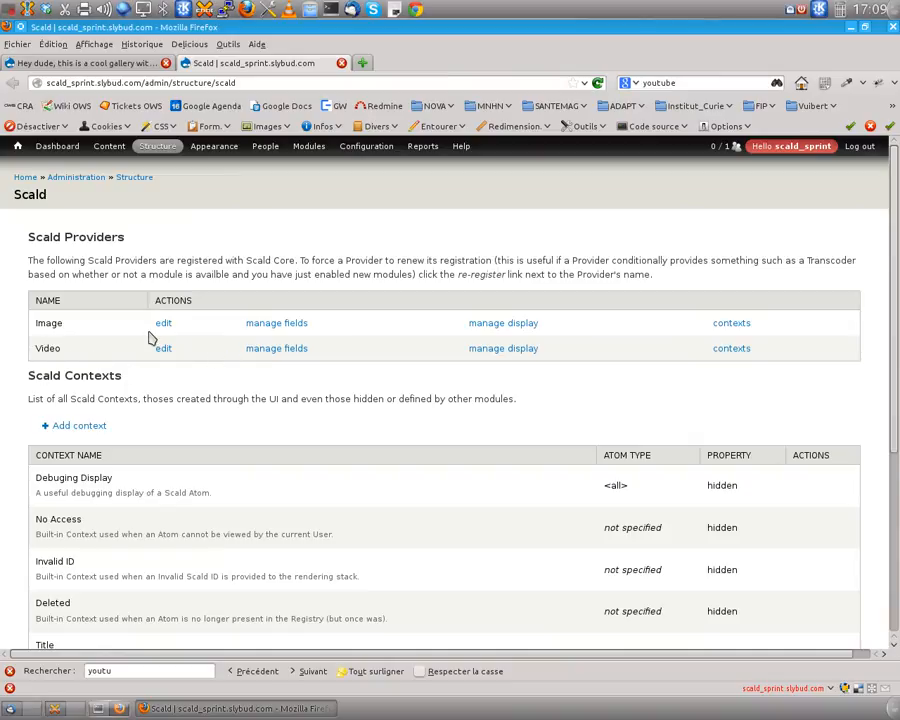
mouse_move(84, 356)
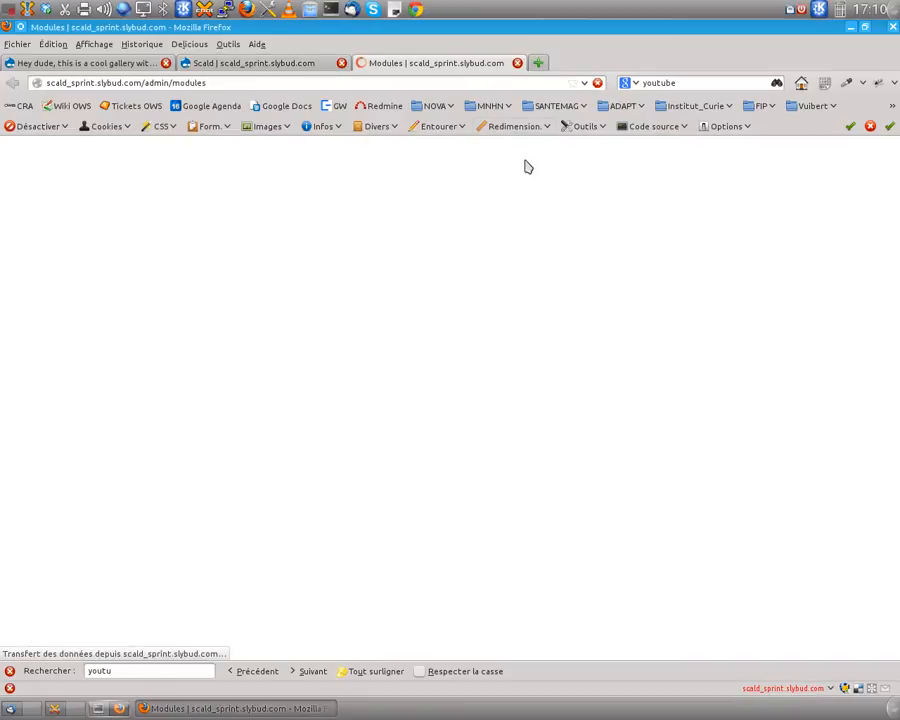
Save the modules configuration with Scald YouTube enabled
scroll("down", 3)
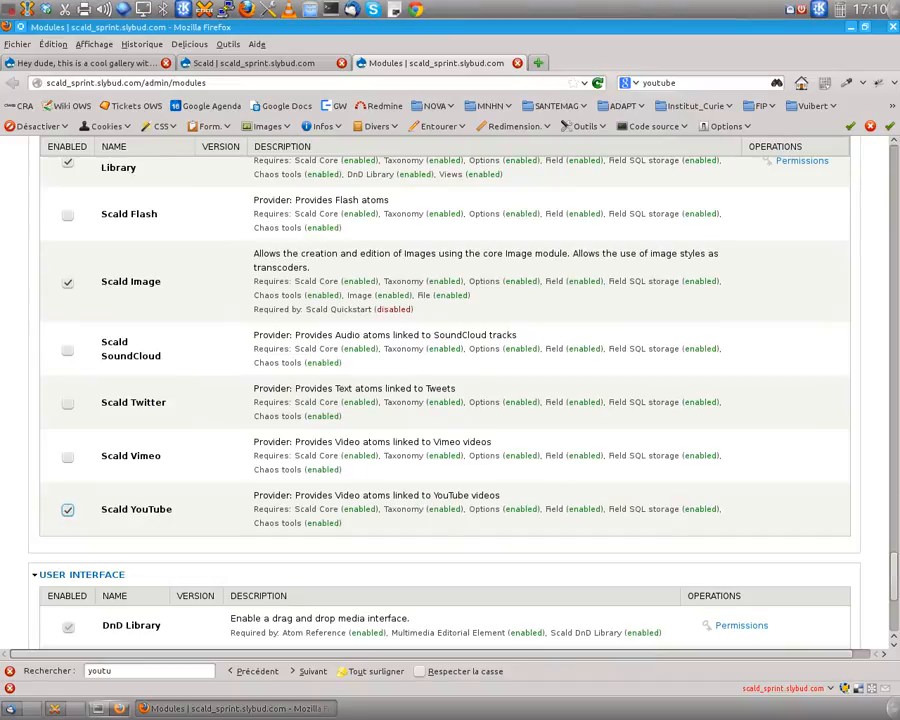
scroll("down", 3)
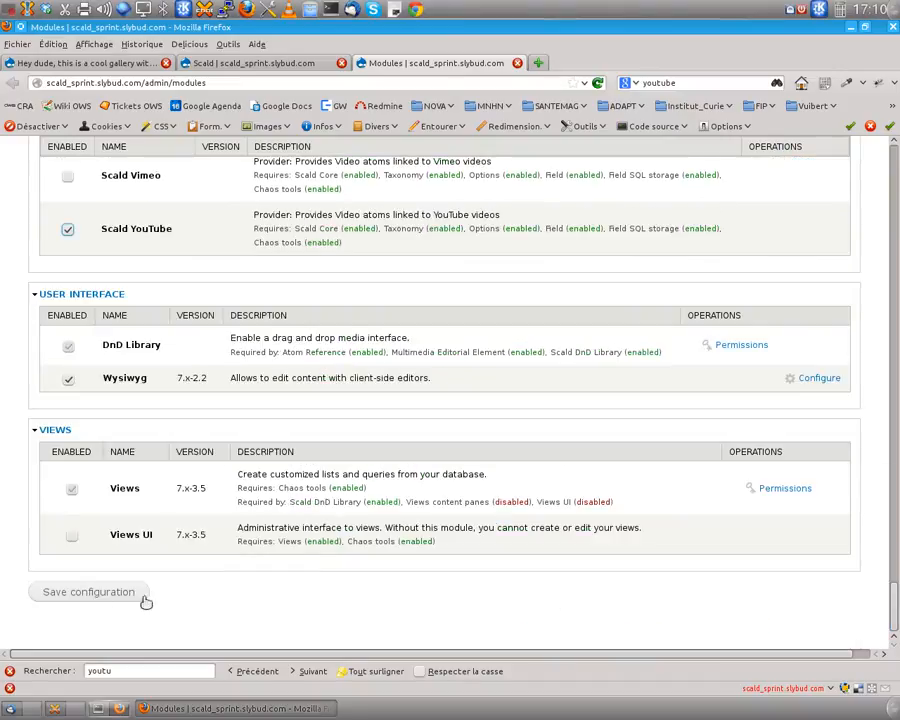
left_click(88, 592)
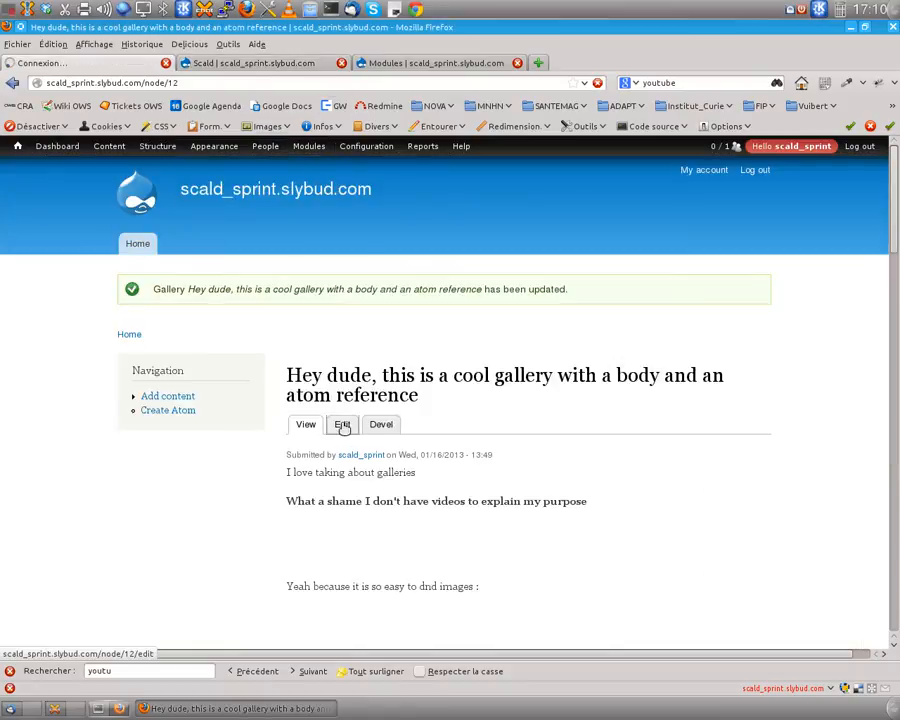
Copy the De Caunes Garcia YouTube video's URL and return to the Drupal tab
left_click(342, 424)
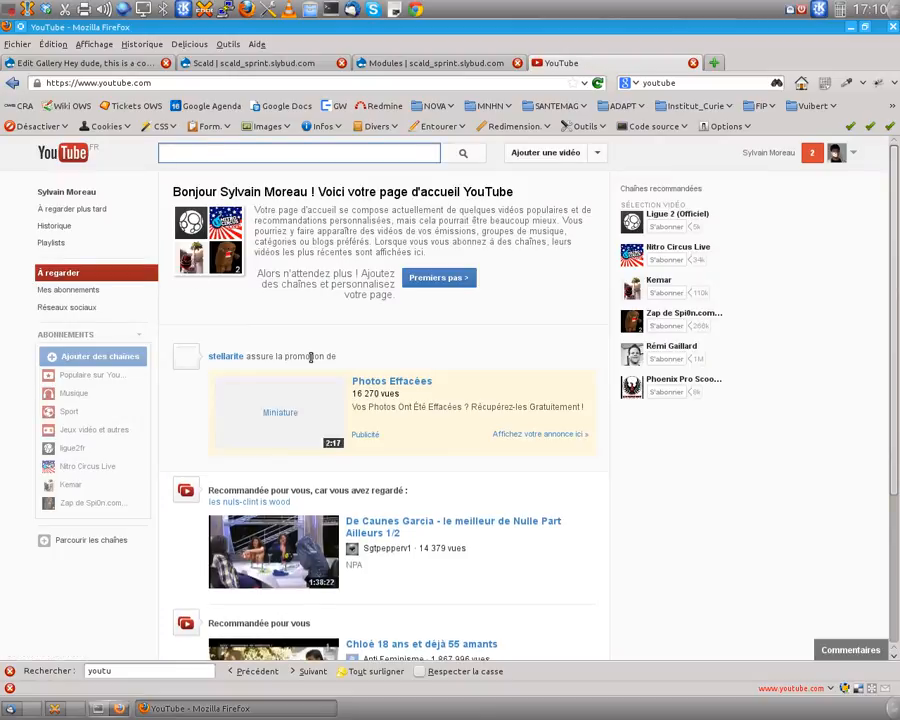
scroll("down", 3)
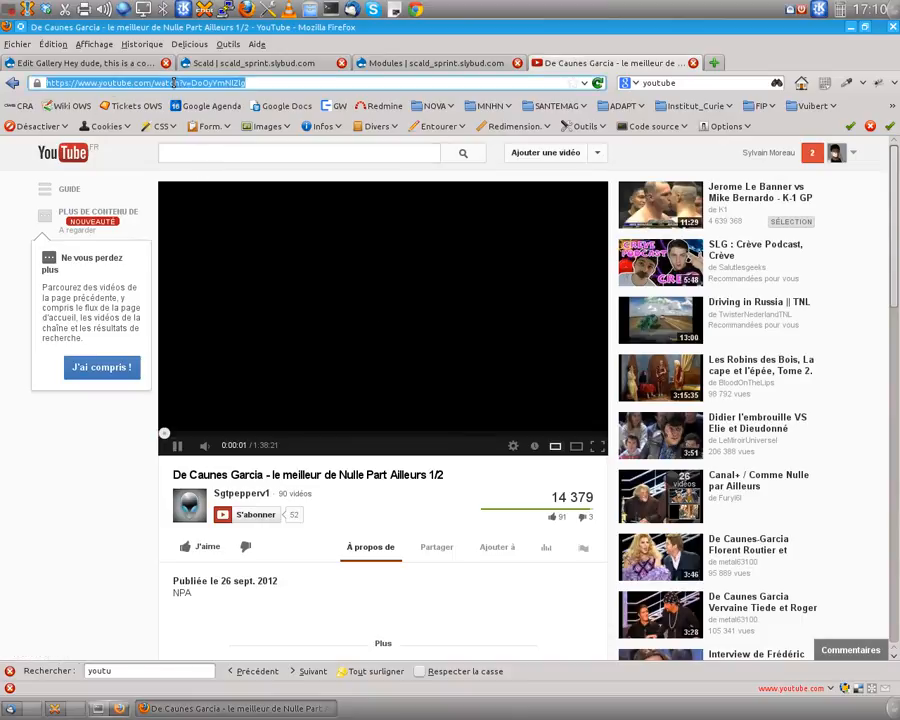
left_click(176, 446)
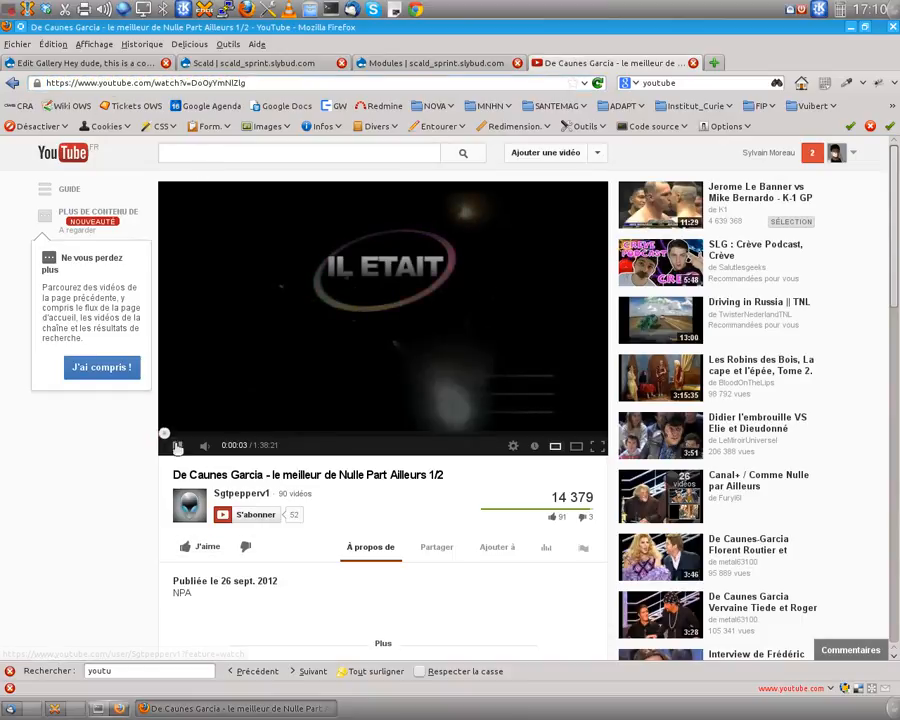
left_click(434, 62)
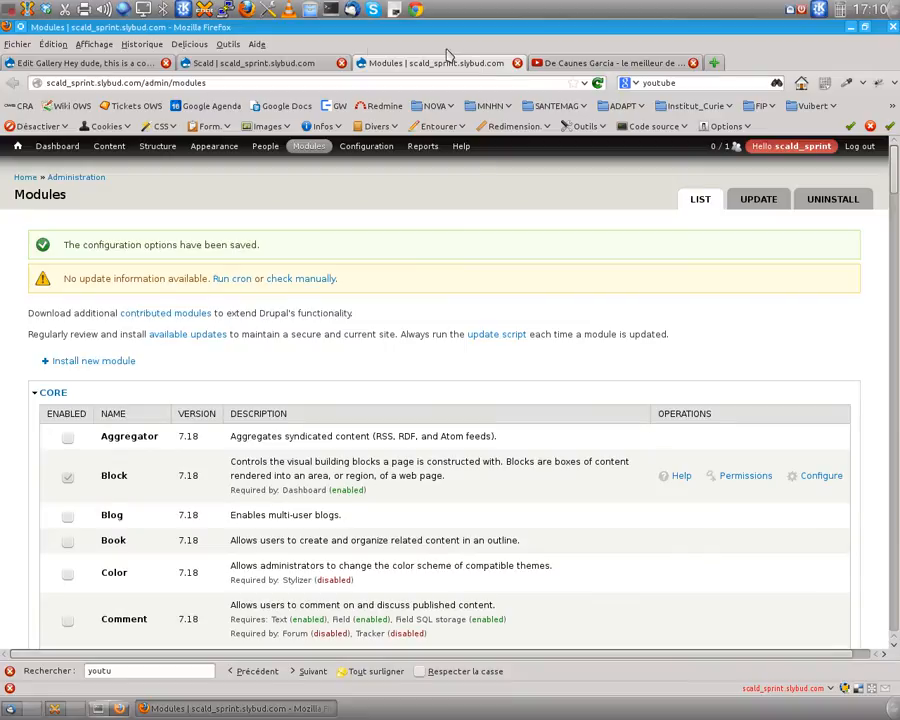
left_click(90, 62)
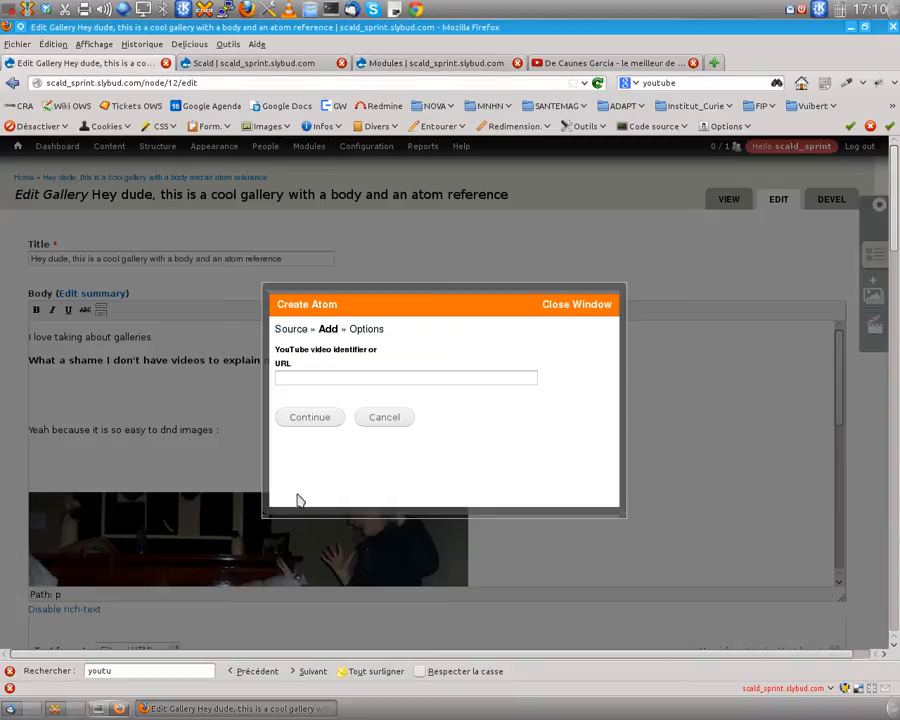
type("https://www.youtube.com/watch?v=DoOyYmNlZg")
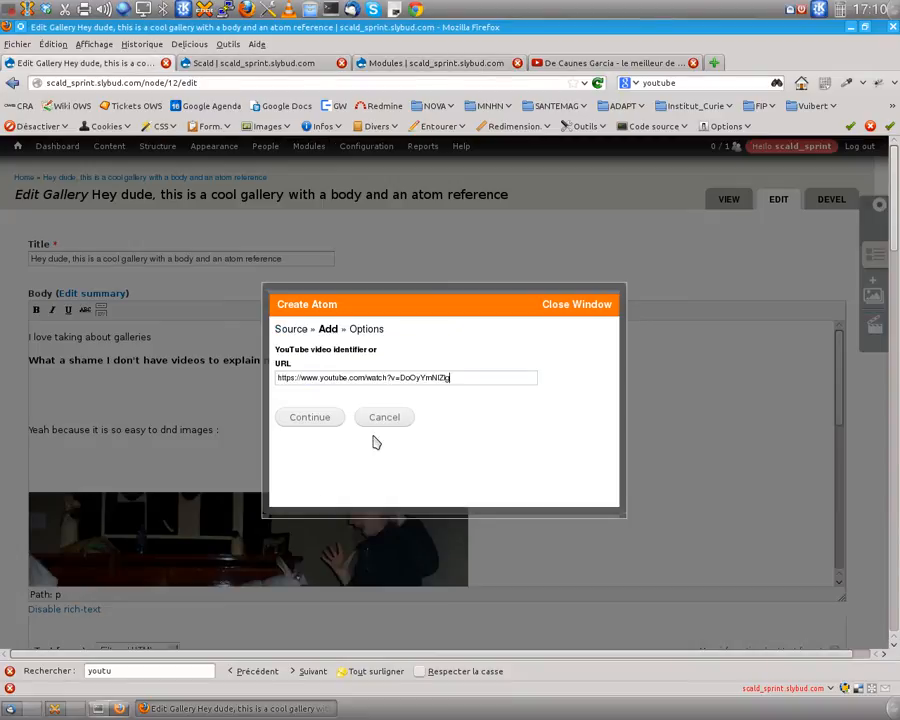
left_click(308, 418)
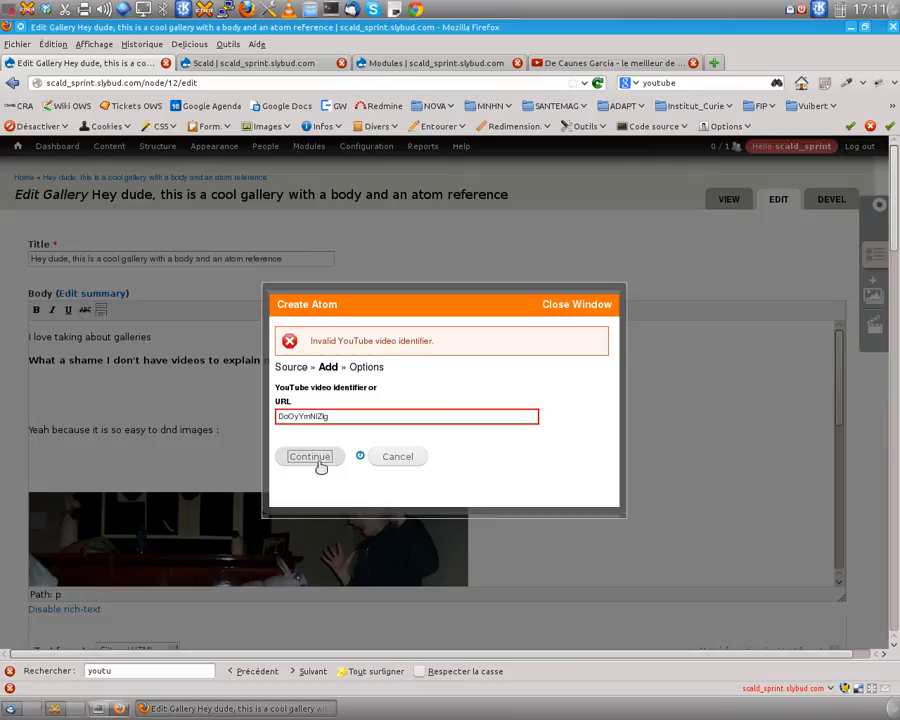
left_click(308, 456)
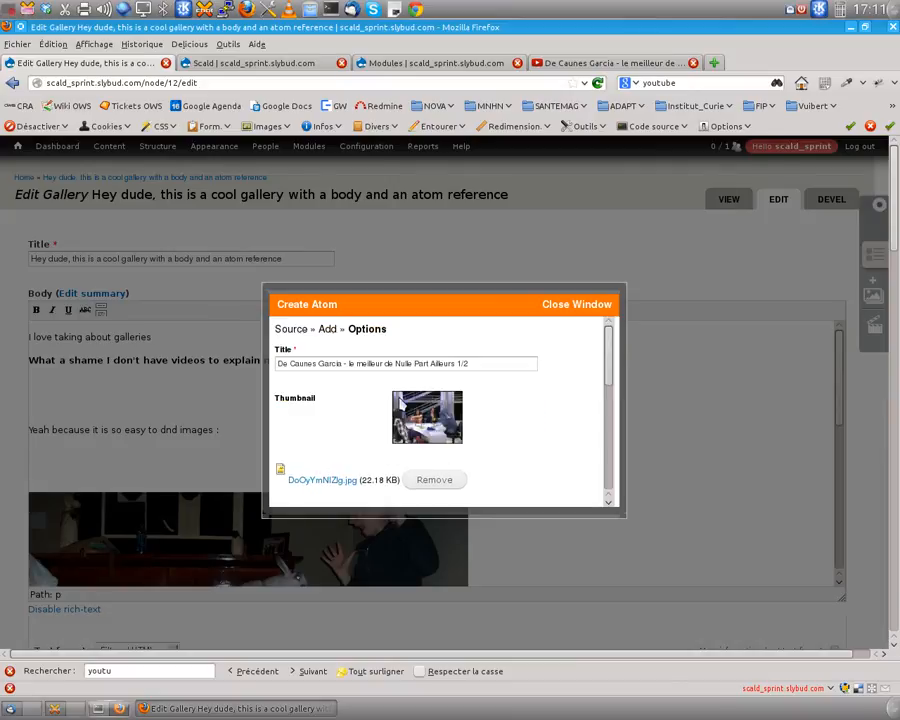
mouse_move(392, 462)
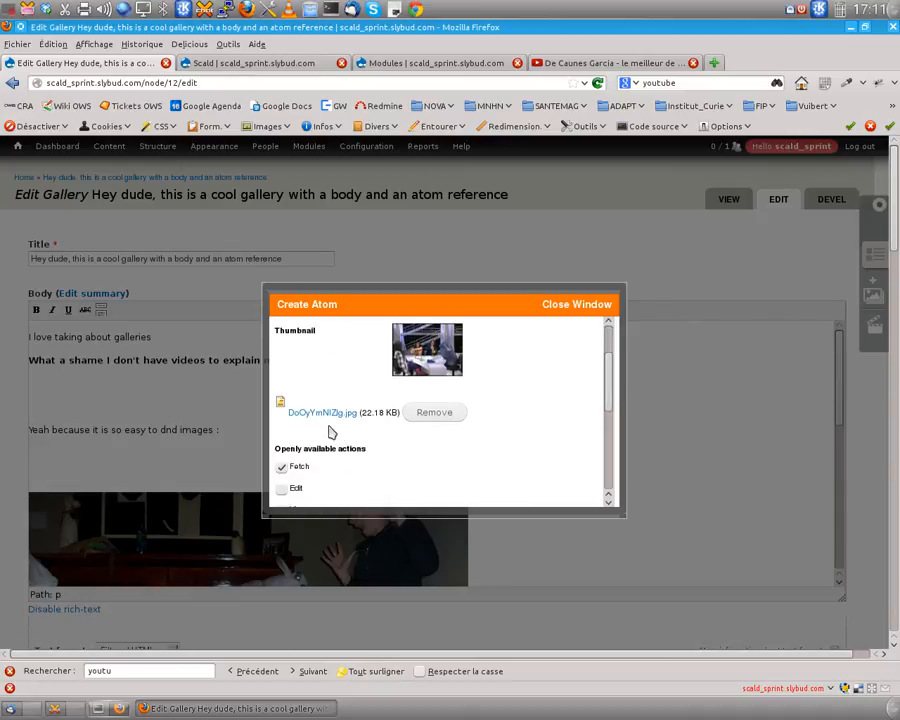
Insert the De Caunes Garcia video atom from the library into the gallery Body
scroll("down", 3)
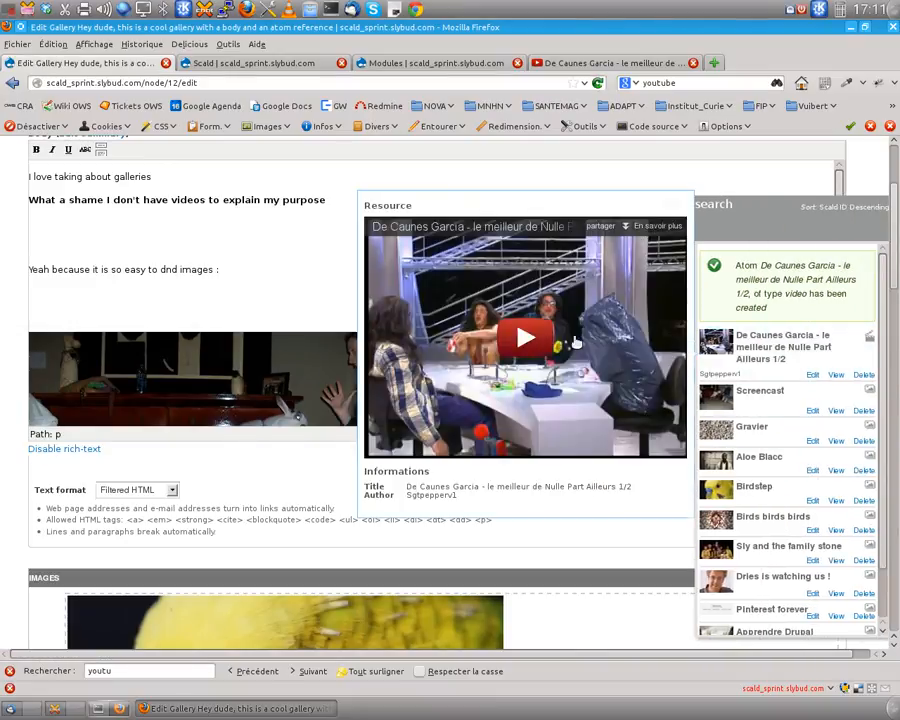
left_click(524, 336)
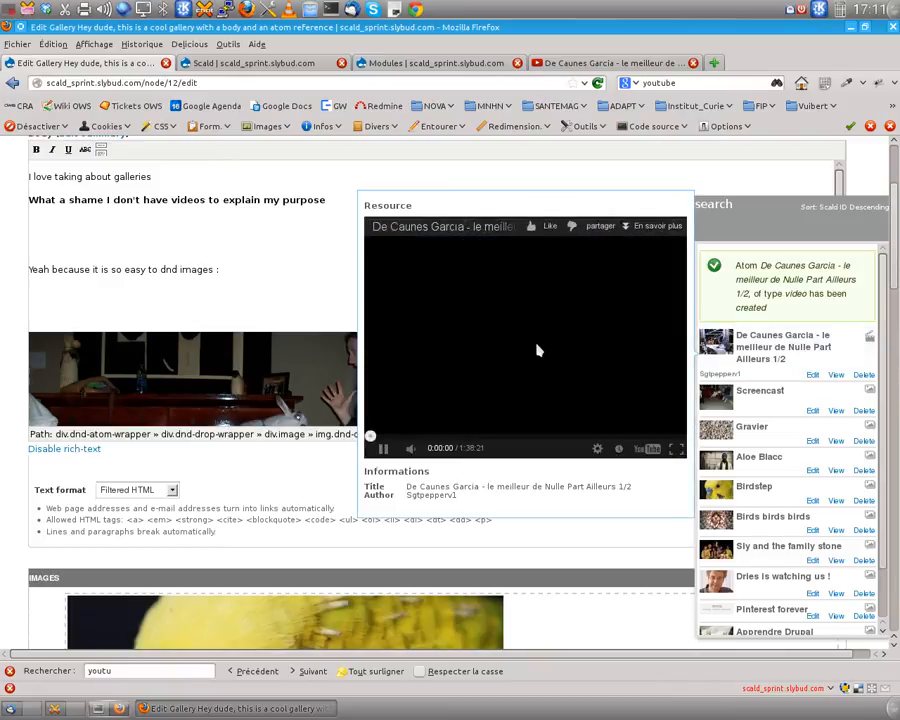
left_click(370, 448)
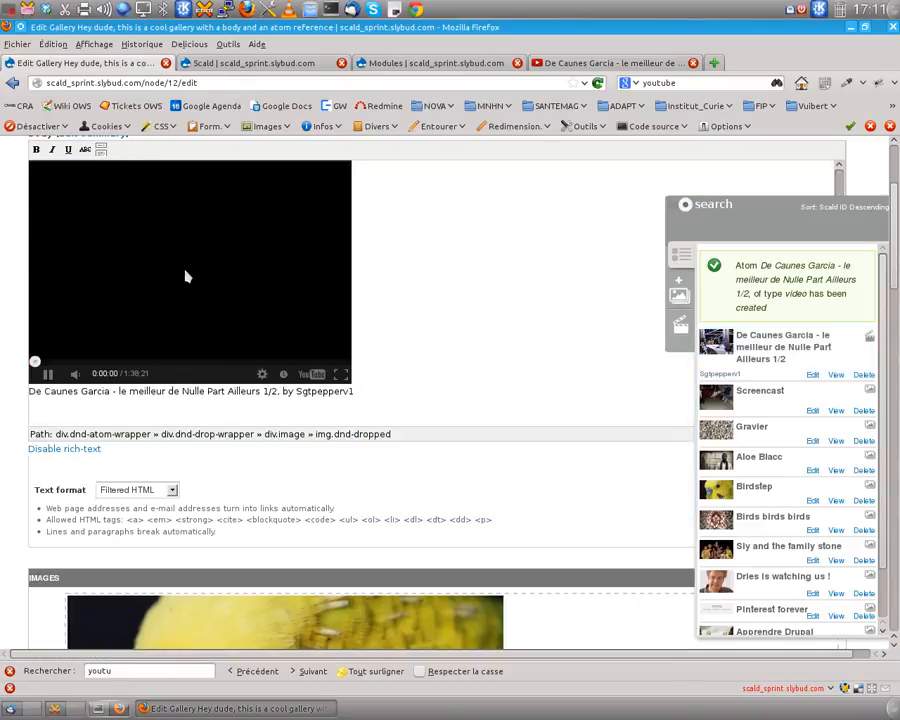
left_click(48, 374)
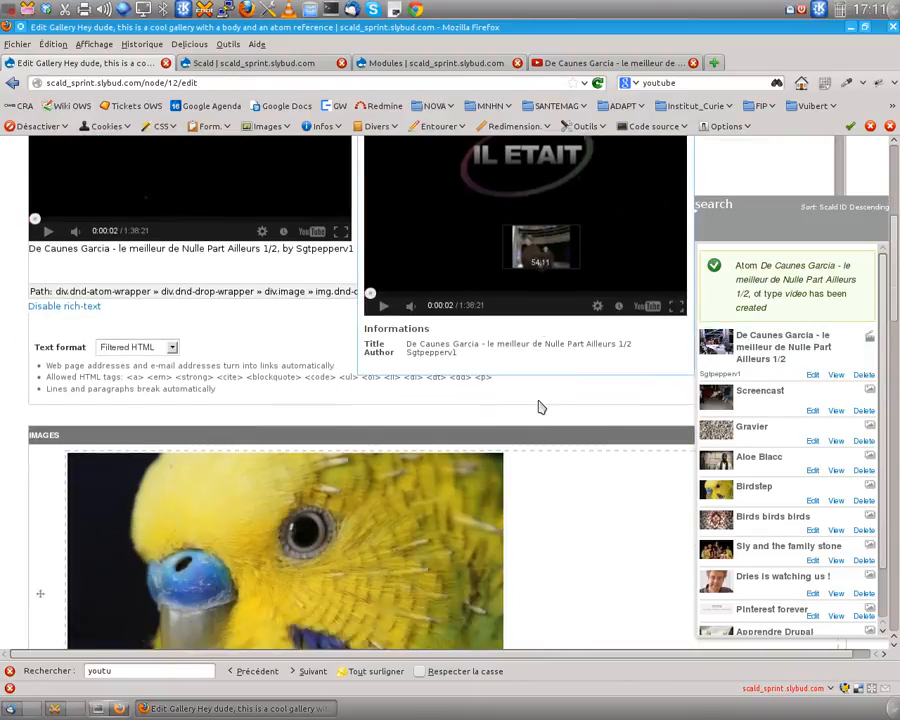
scroll("down", 3)
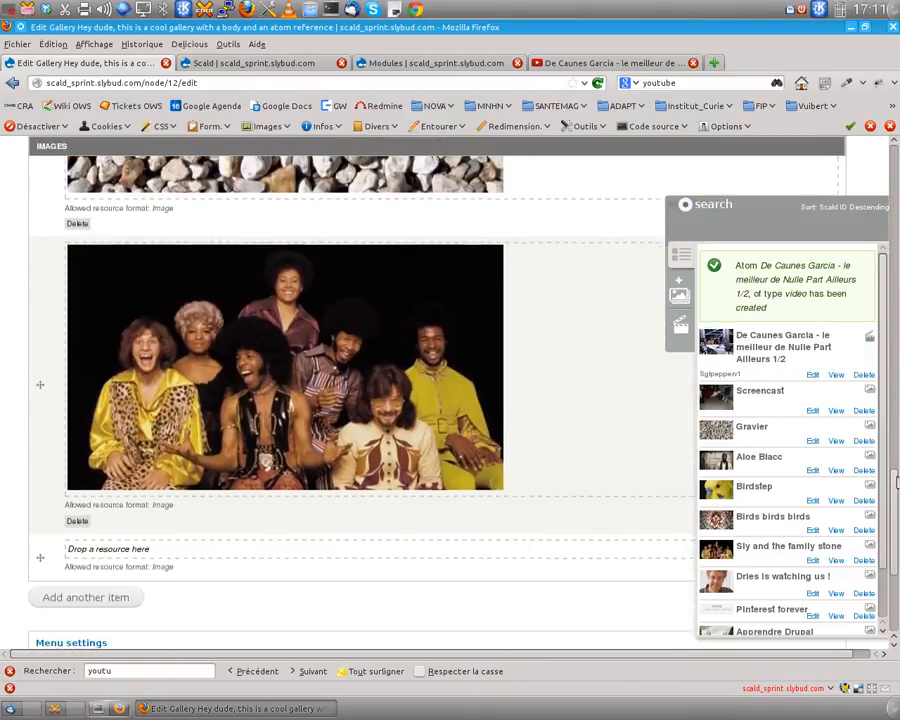
scroll("down", 3)
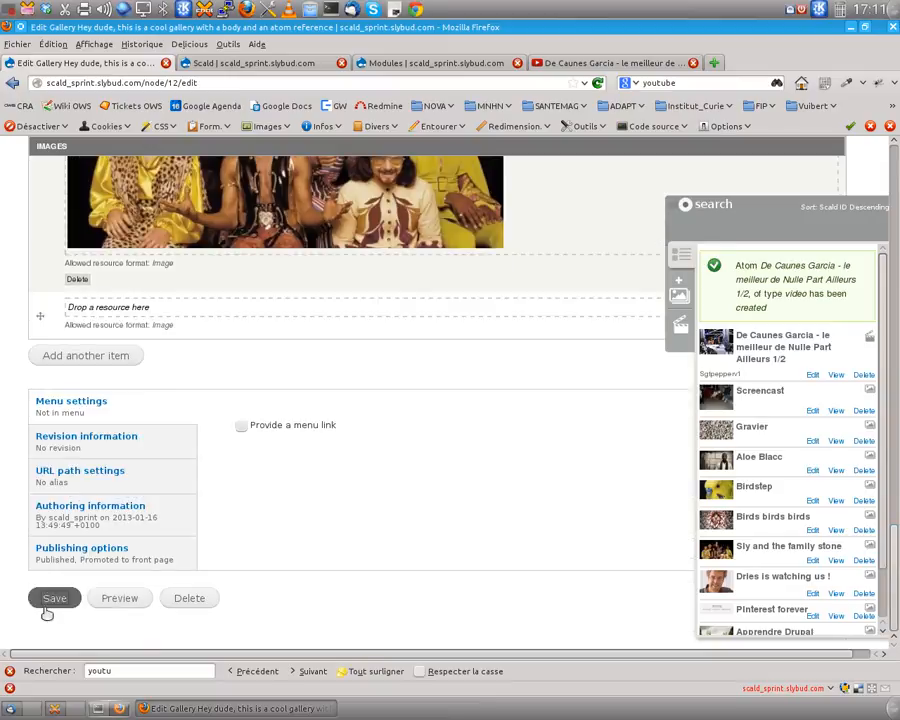
Save the gallery node so the page shows the embedded video
left_click(54, 598)
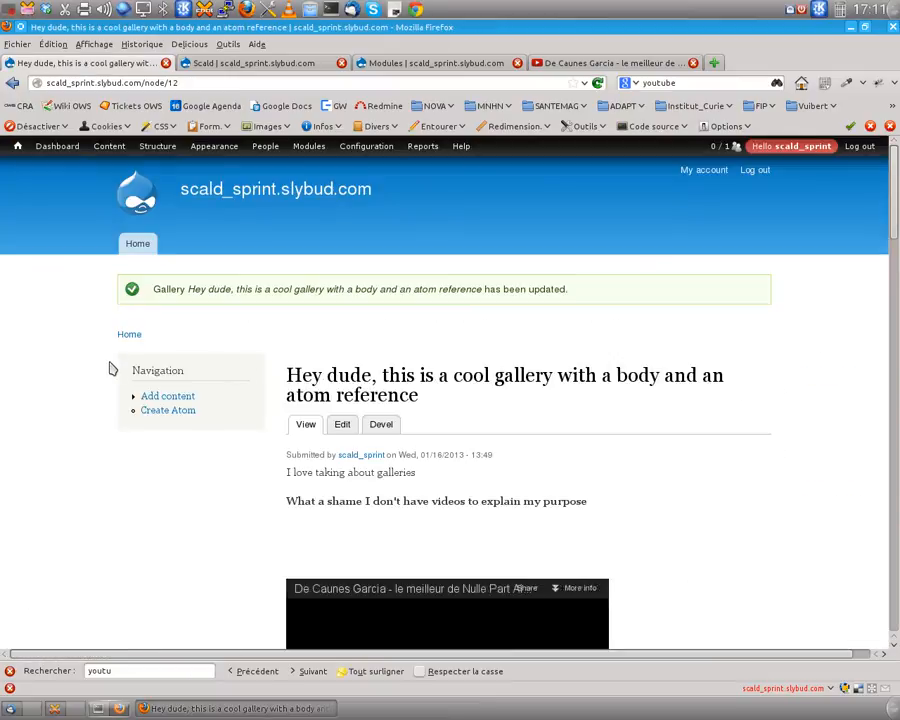
scroll("down", 3)
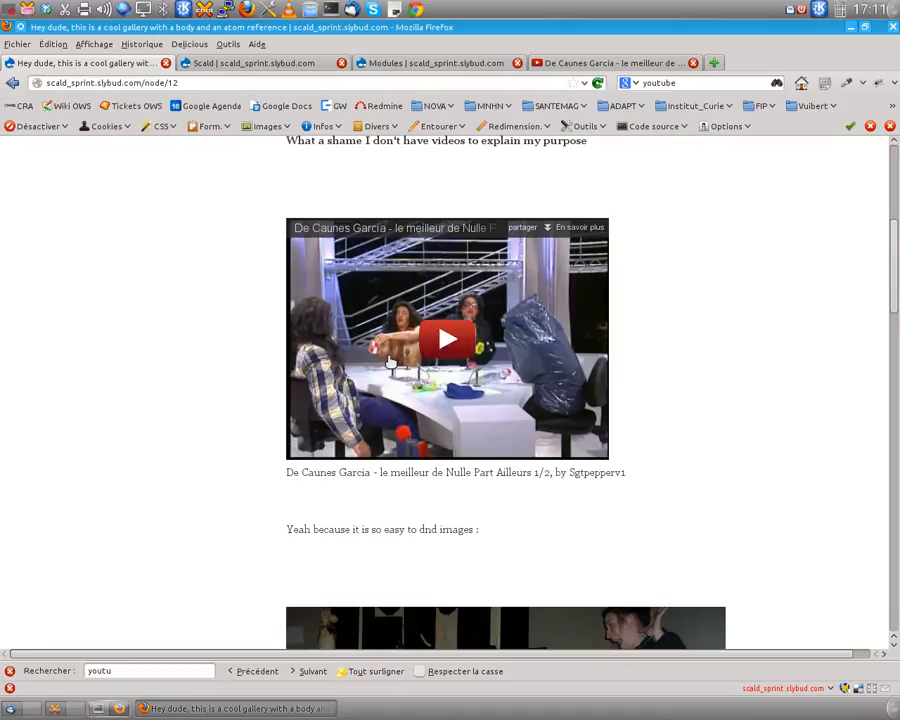
scroll("down", 3)
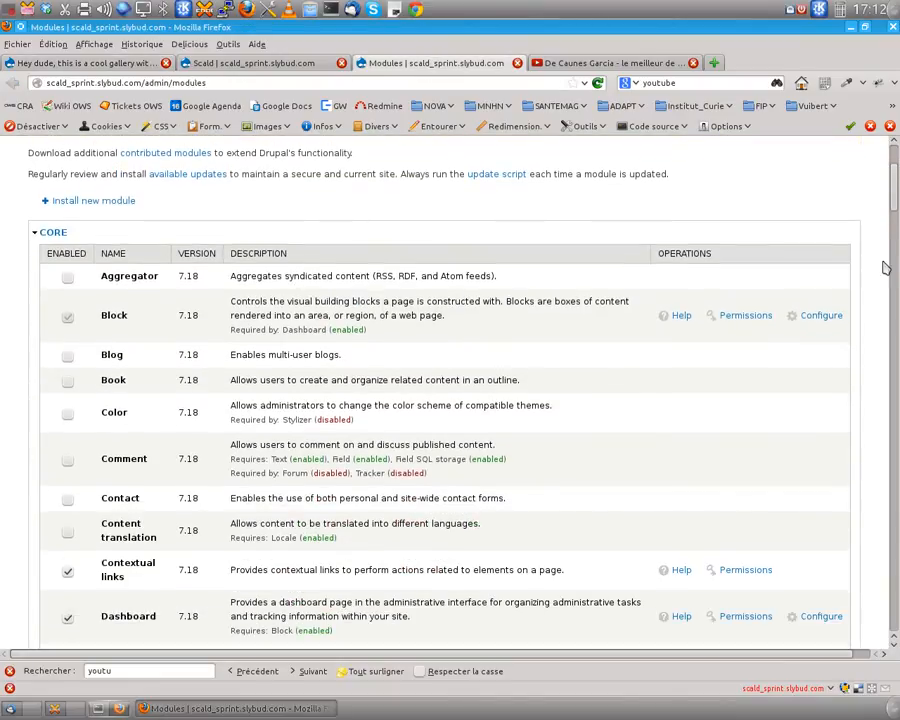
Enable the Scald Vimeo module, save the configuration and return to the gallery node
scroll("down", 3)
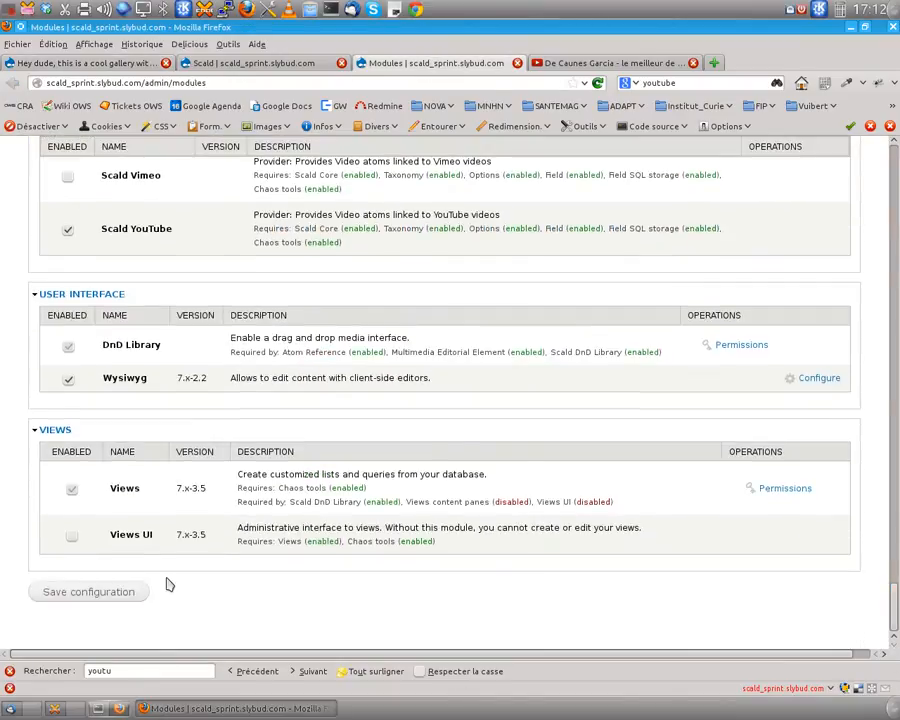
scroll("up", 3)
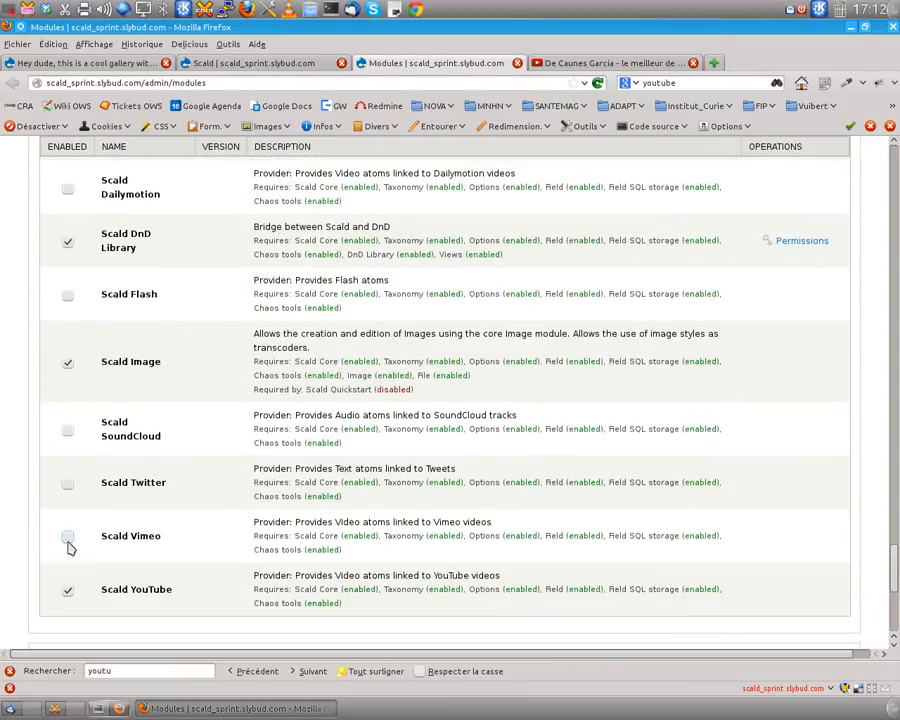
left_click(68, 536)
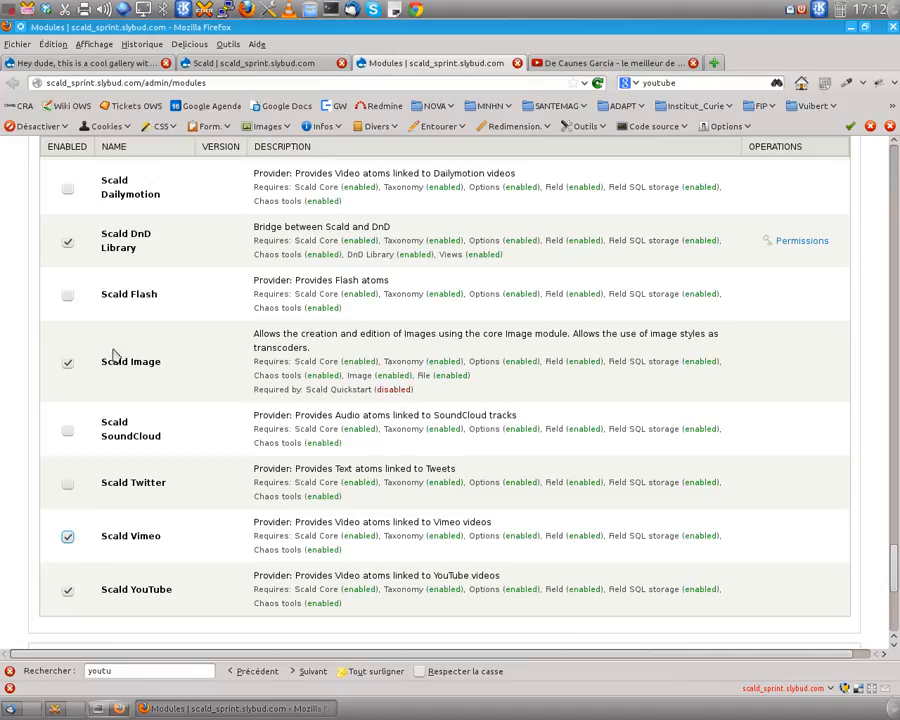
left_click(68, 188)
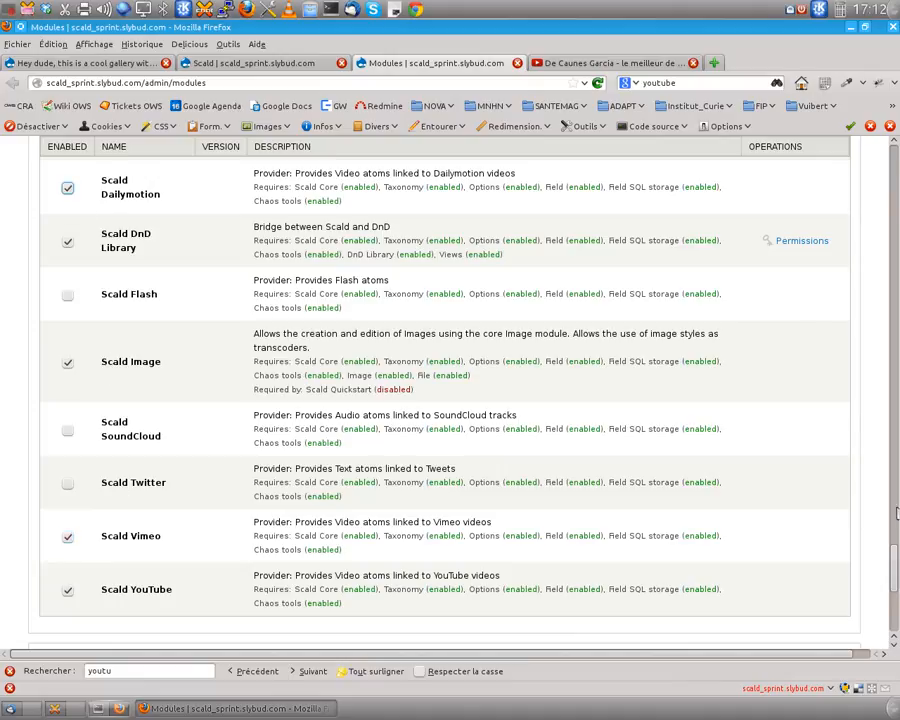
scroll("down", 3)
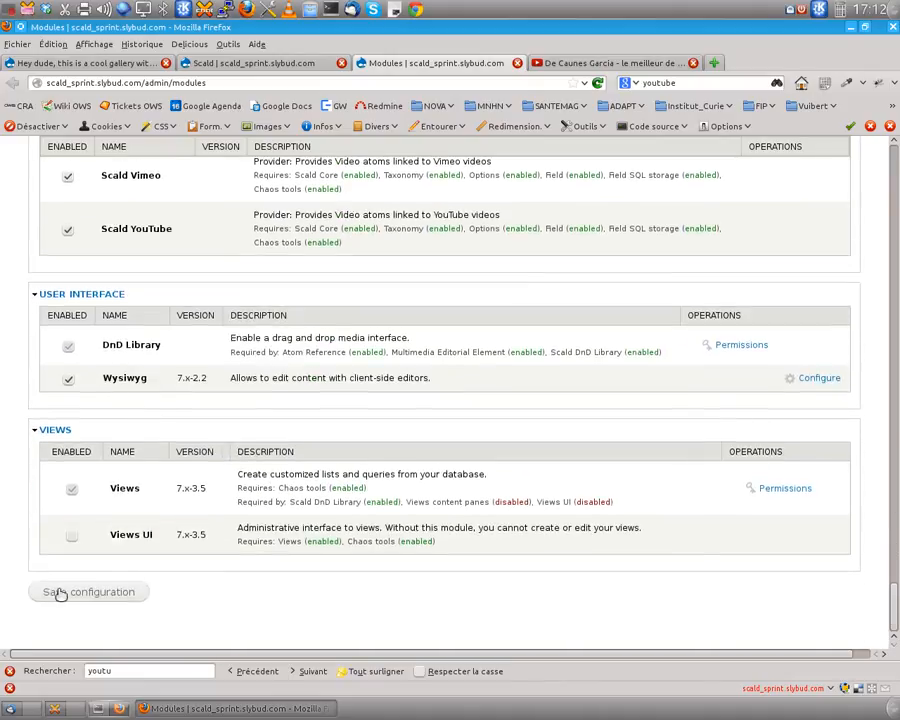
left_click(88, 592)
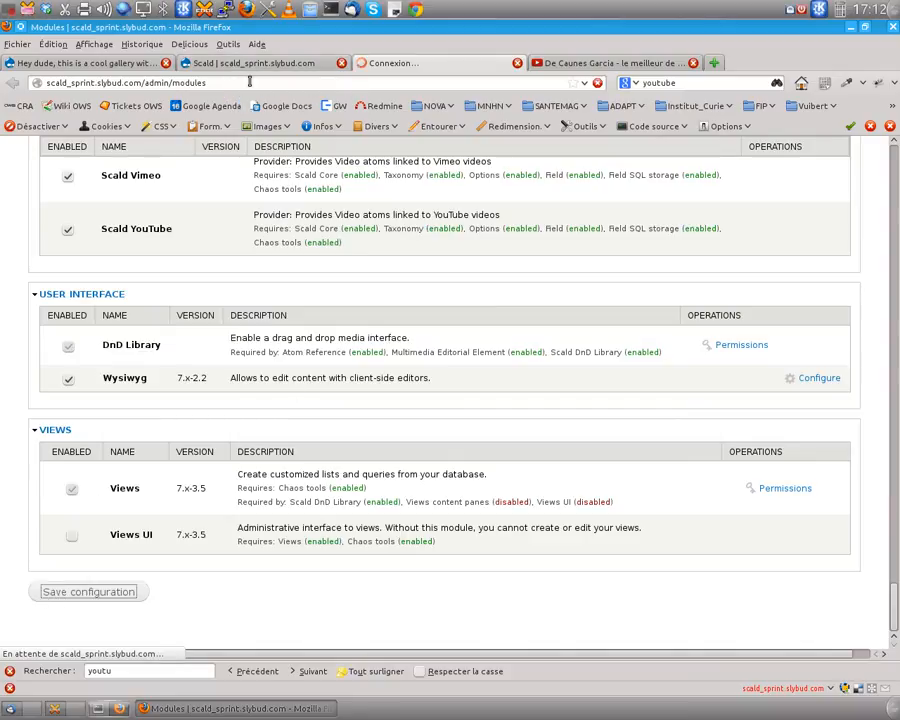
left_click(88, 592)
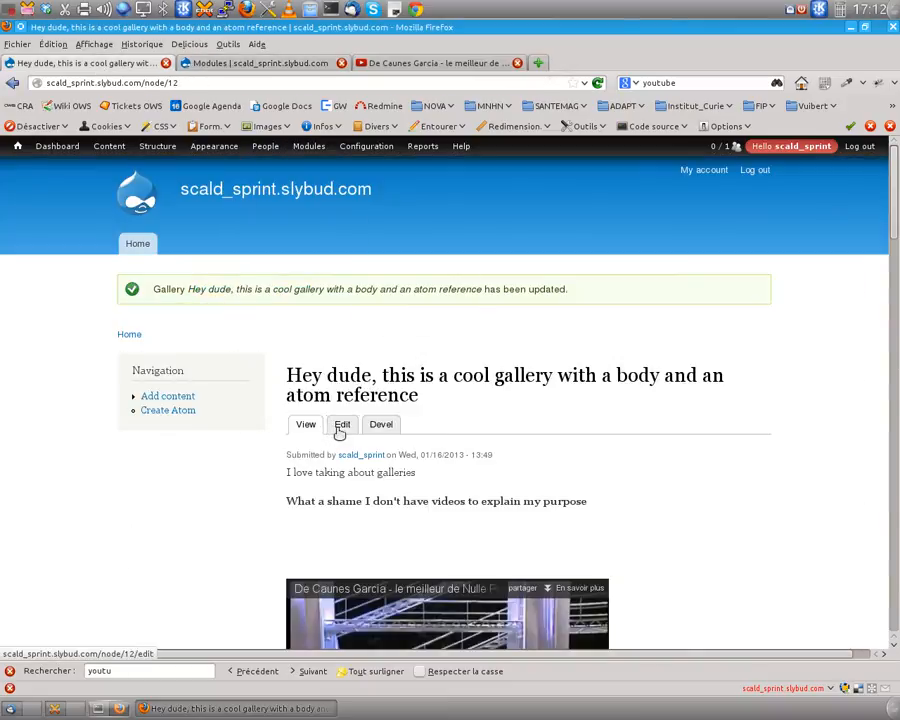
Reopen the gallery for editing and begin a new atom with 'Video hosted on Vimeo' as the source
left_click(344, 424)
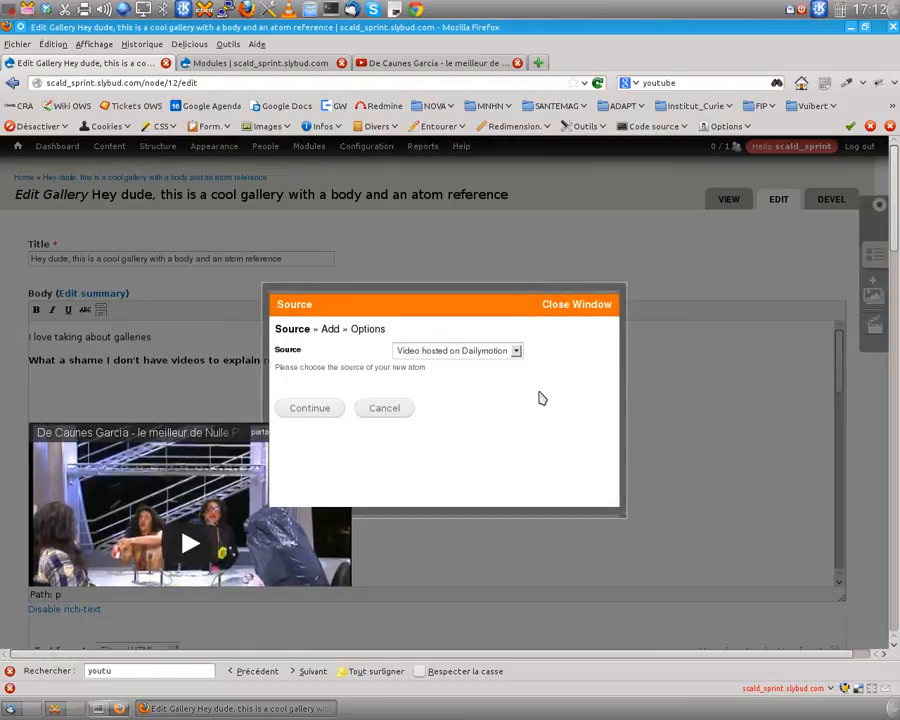
left_click(456, 350)
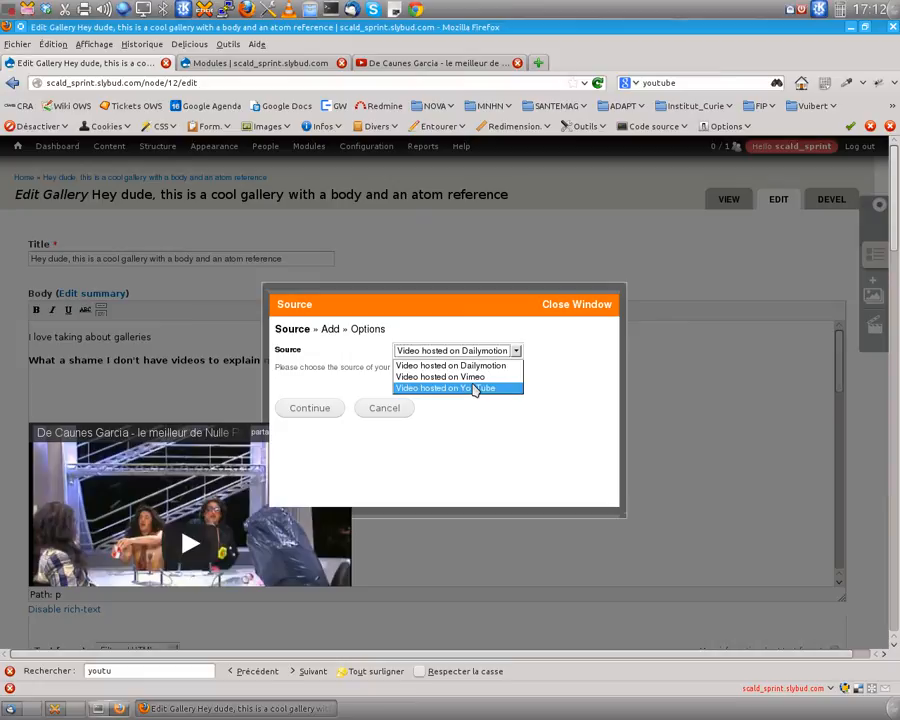
mouse_move(440, 376)
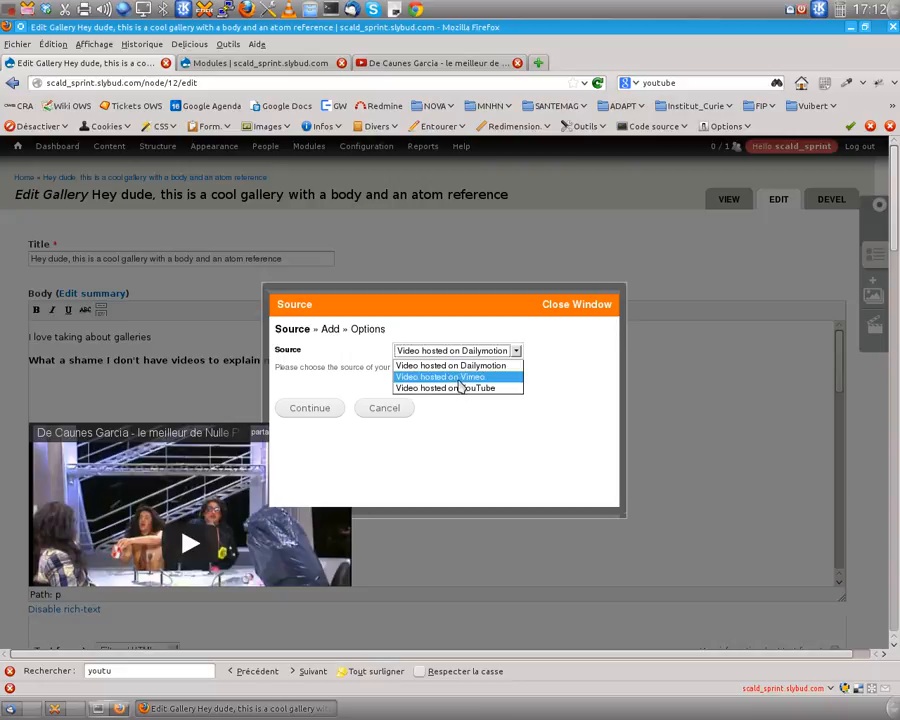
left_click(440, 376)
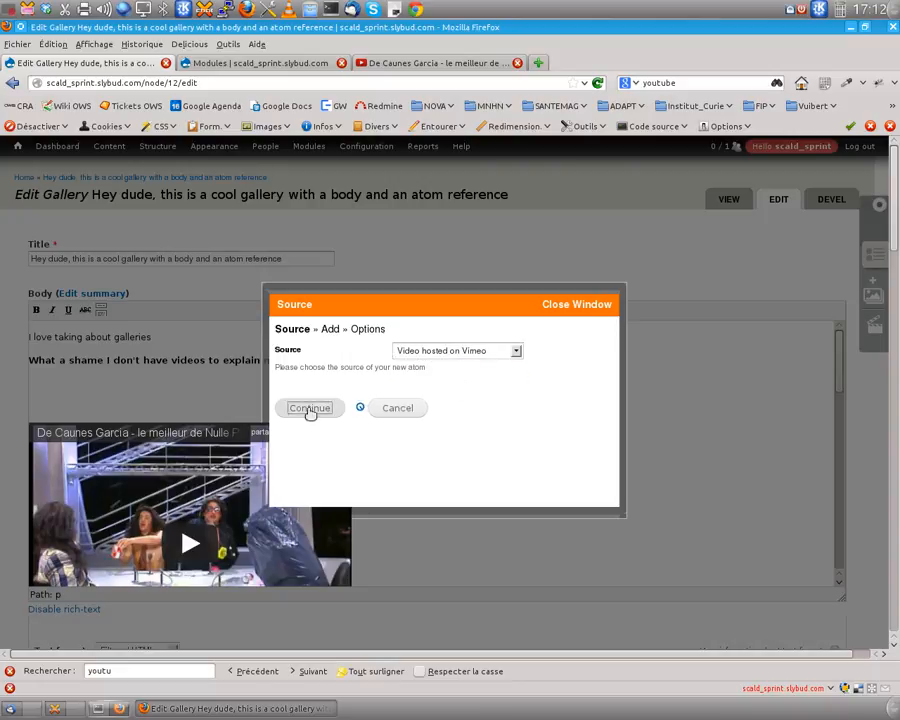
left_click(308, 408)
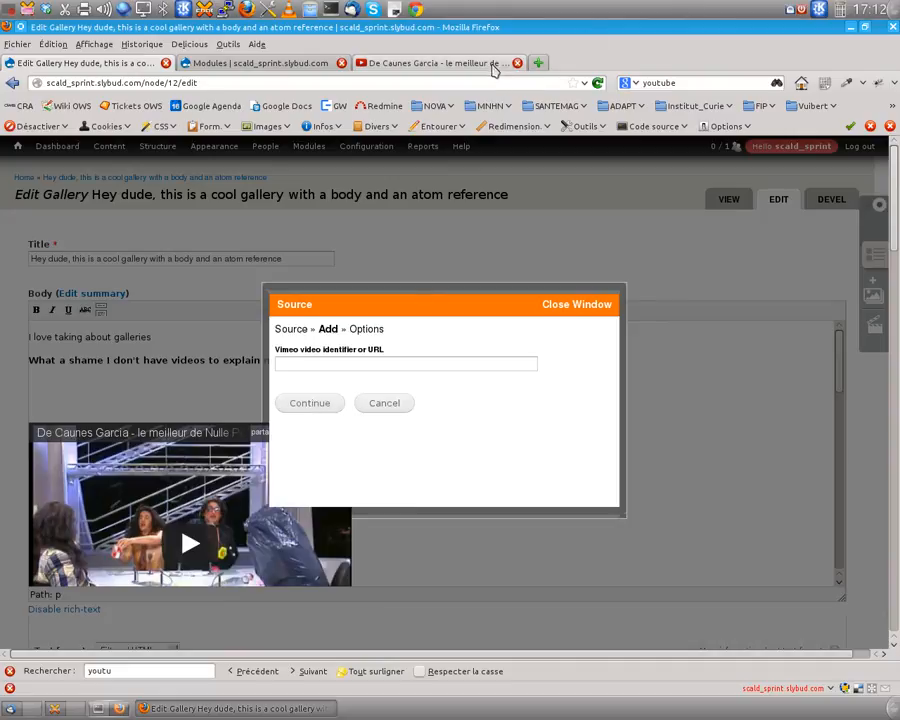
On vimeo.com search 'surf', open the DARK SIDE OF THE LENS video, then return to the gallery editor
left_click(436, 62)
type("vimeo")
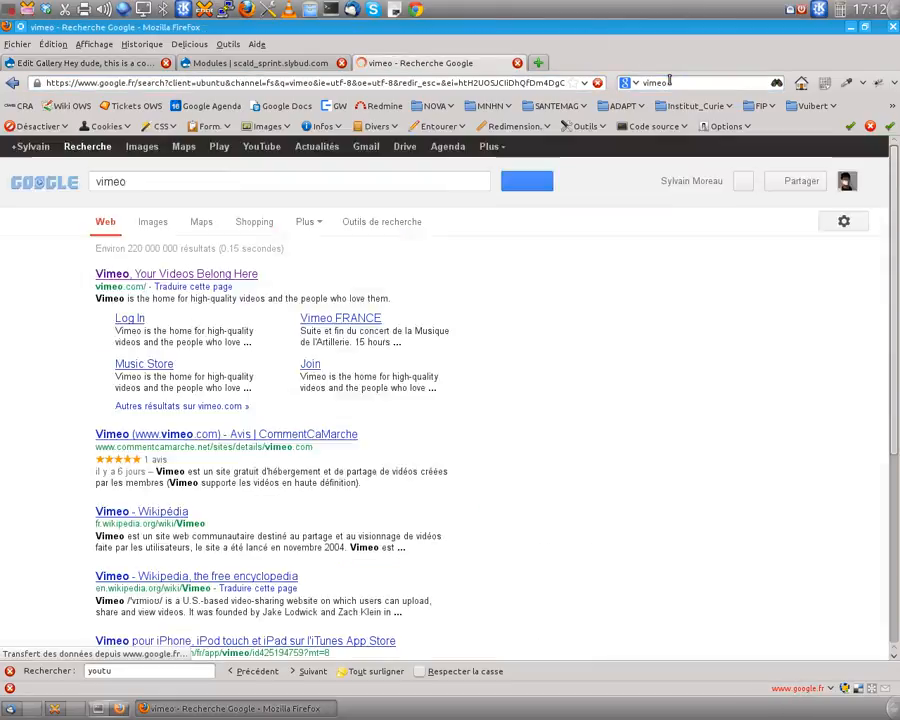
left_click(176, 272)
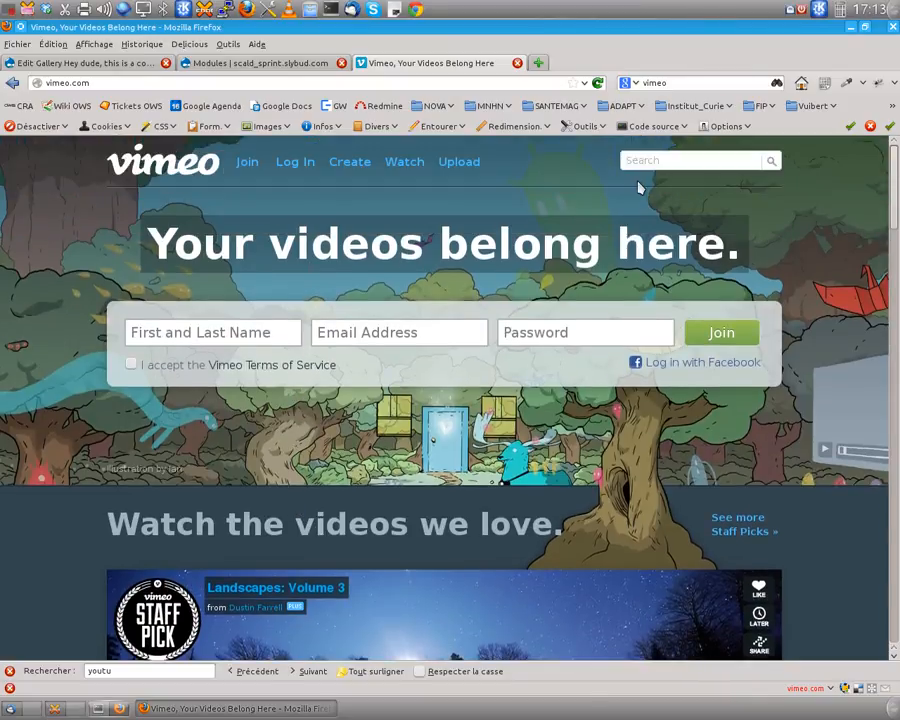
type("surf")
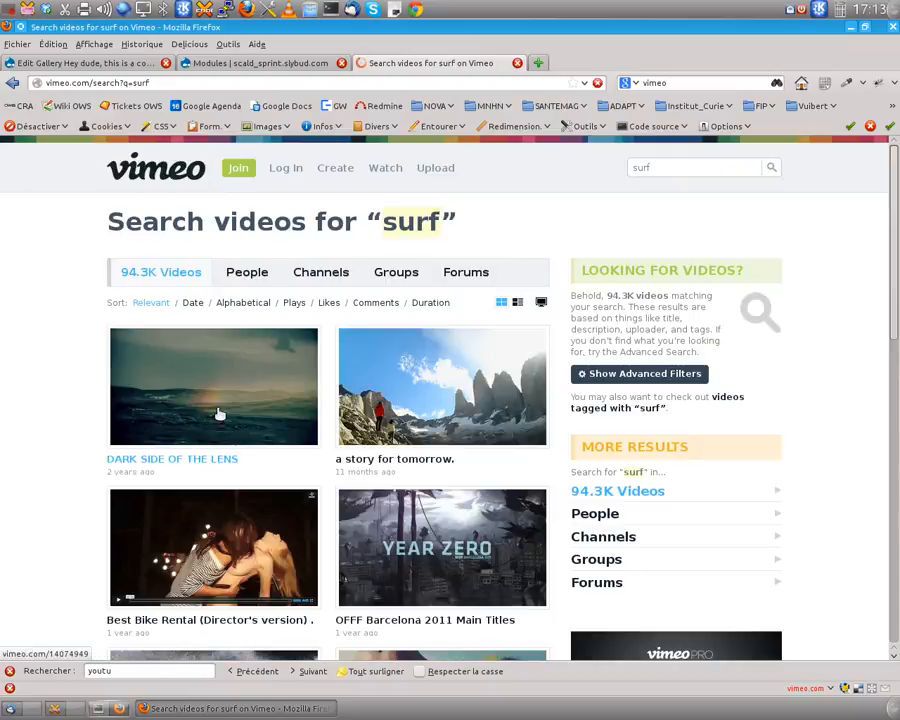
left_click(172, 458)
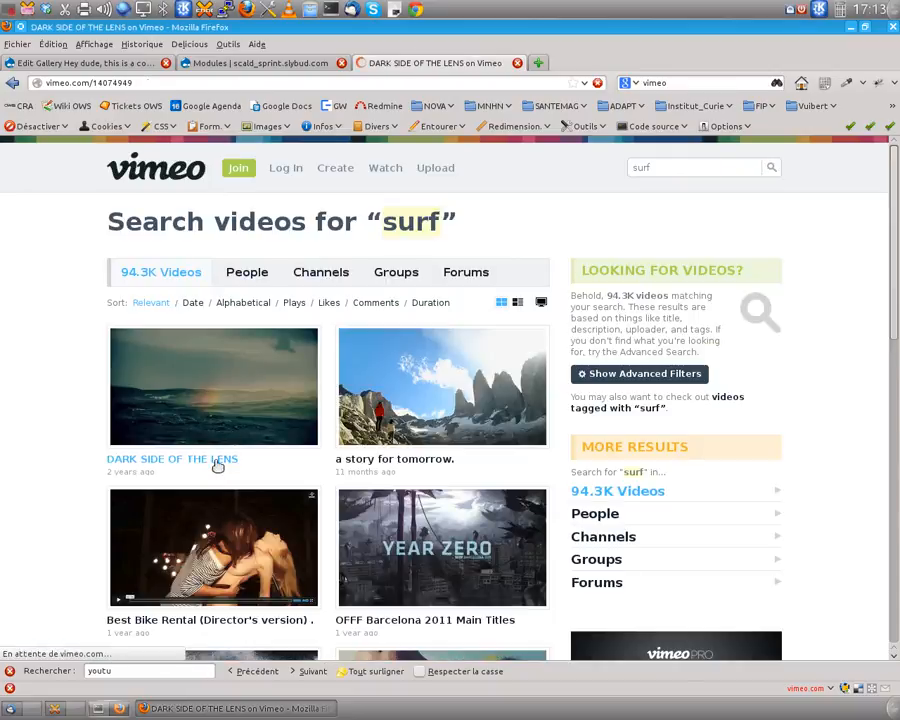
left_click(172, 458)
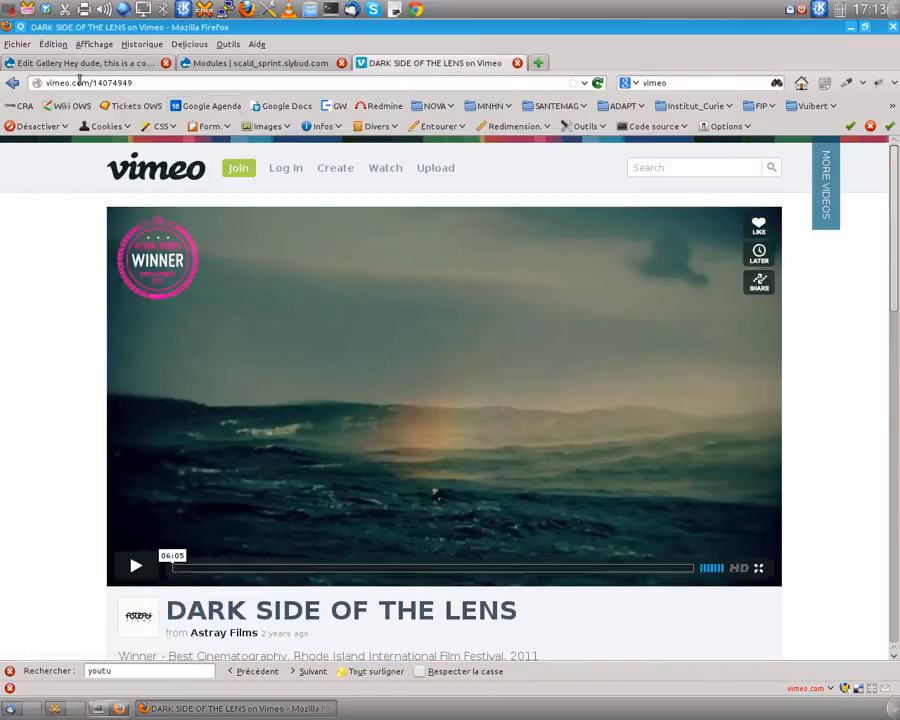
left_click(110, 82)
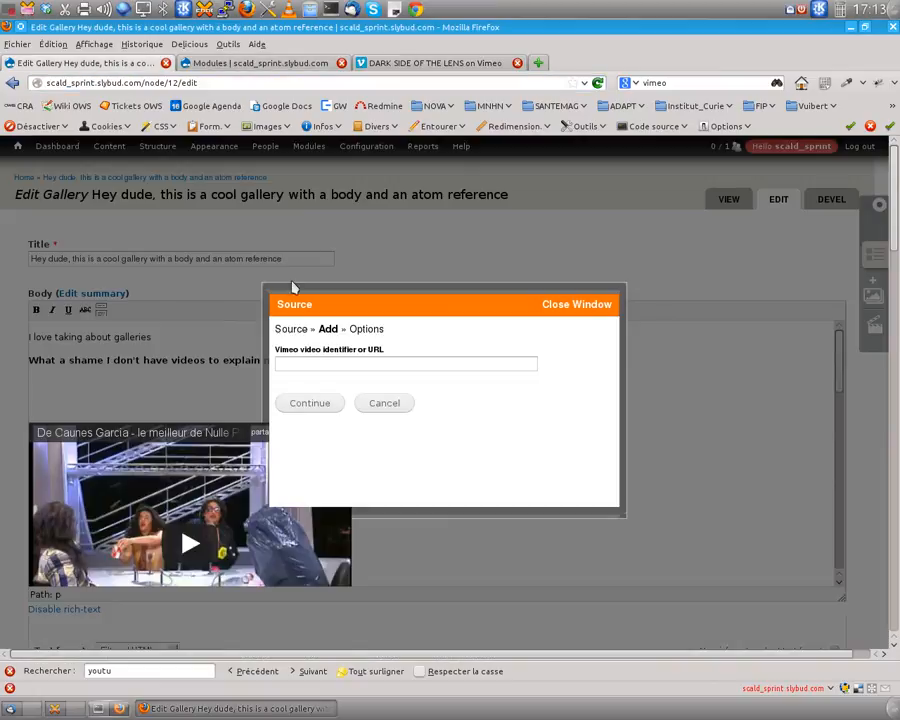
Create the Vimeo atom from id 14074948, keeping the fetched title and author, and finish it into the body
type("14074948")
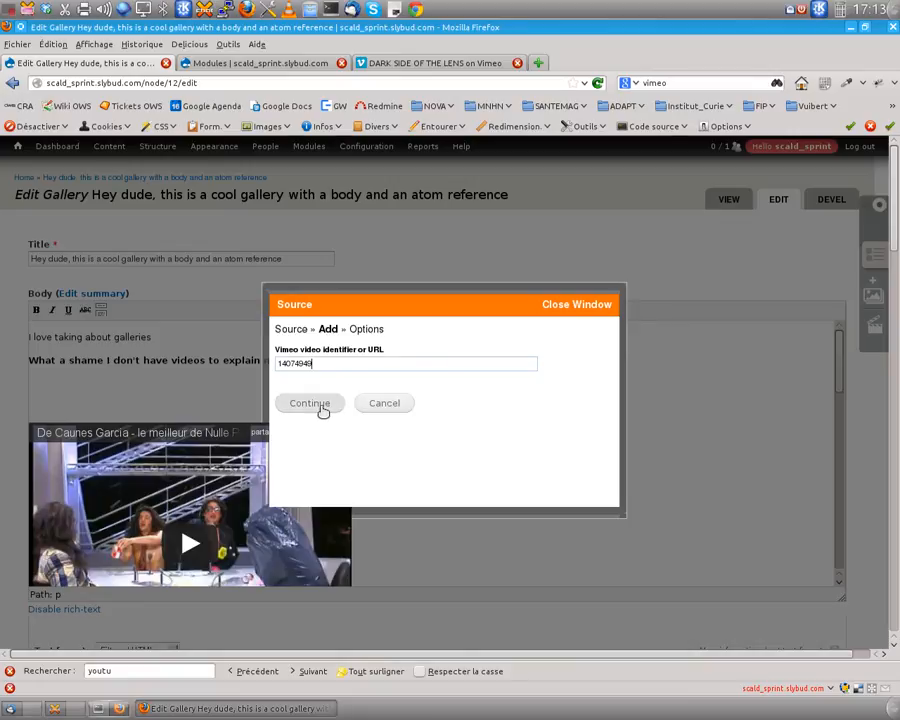
left_click(308, 404)
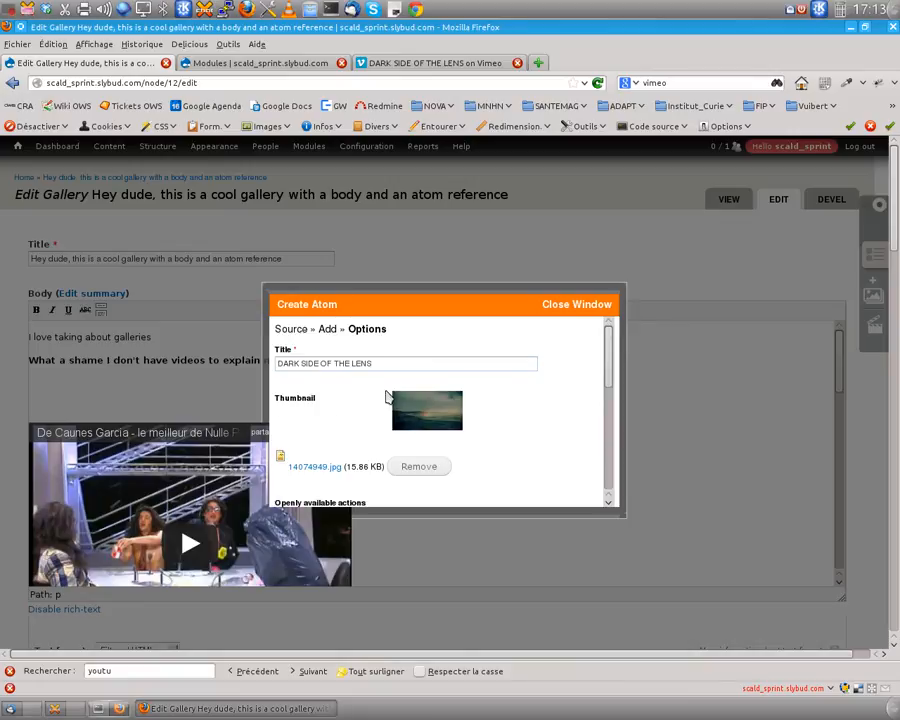
scroll("down", 3)
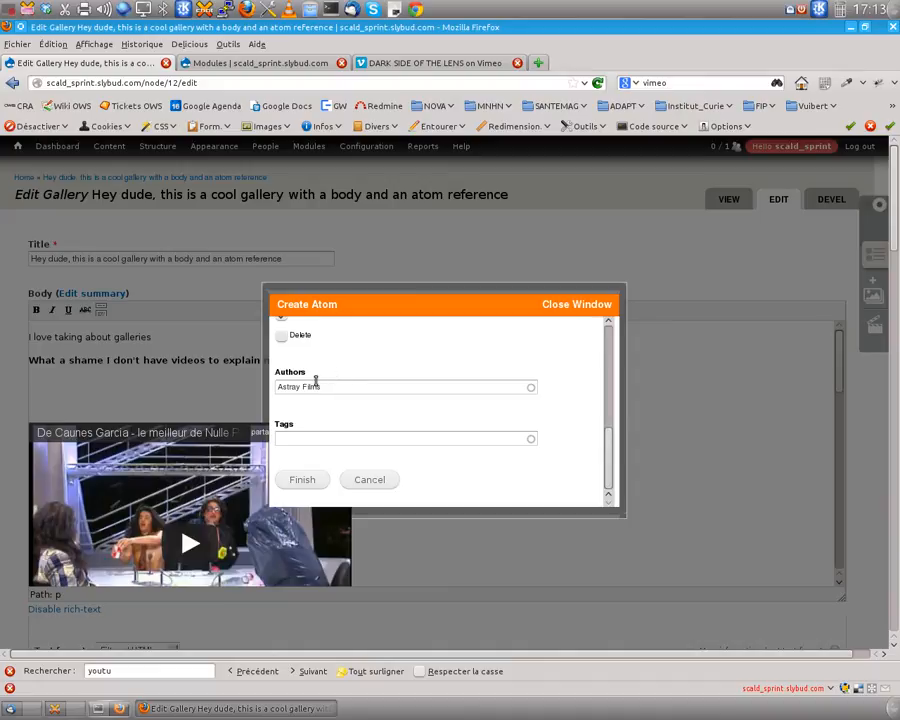
mouse_move(314, 384)
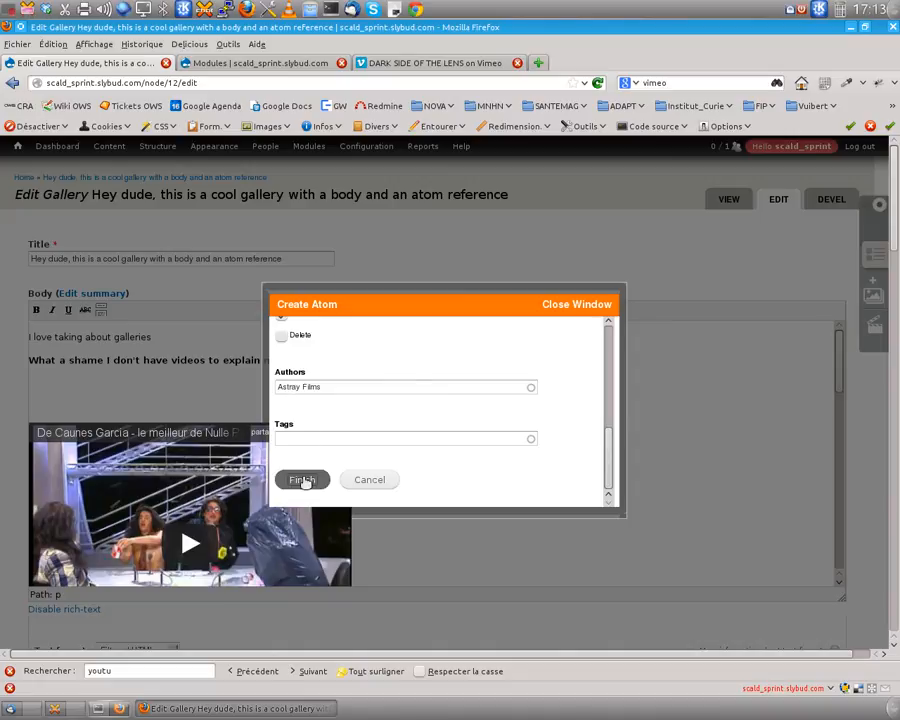
left_click(302, 480)
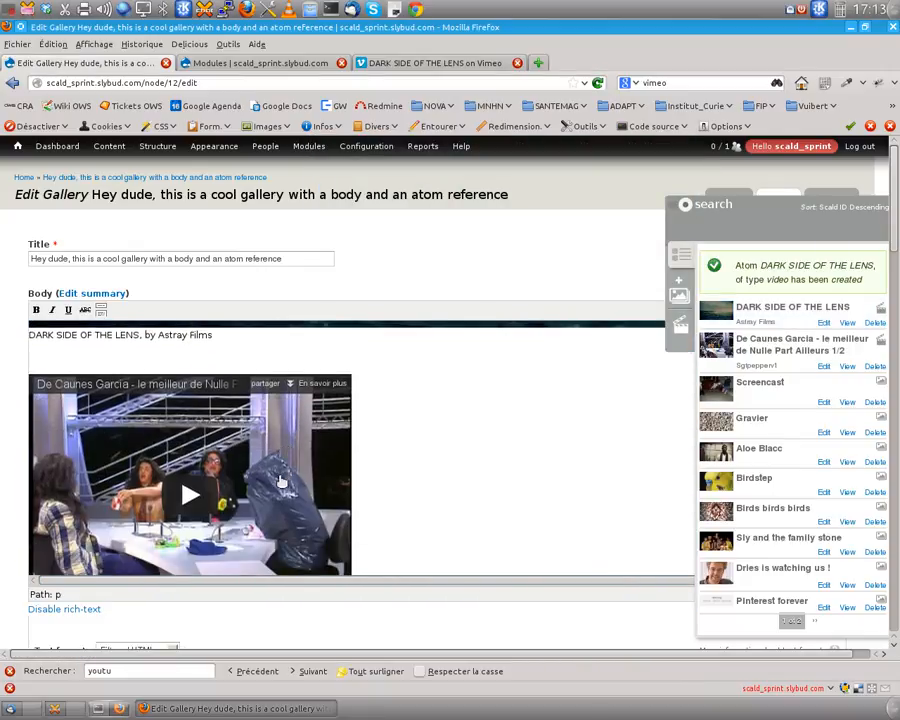
Save the gallery node so its page shows the embedded Vimeo video with an update confirmation
scroll("down", 3)
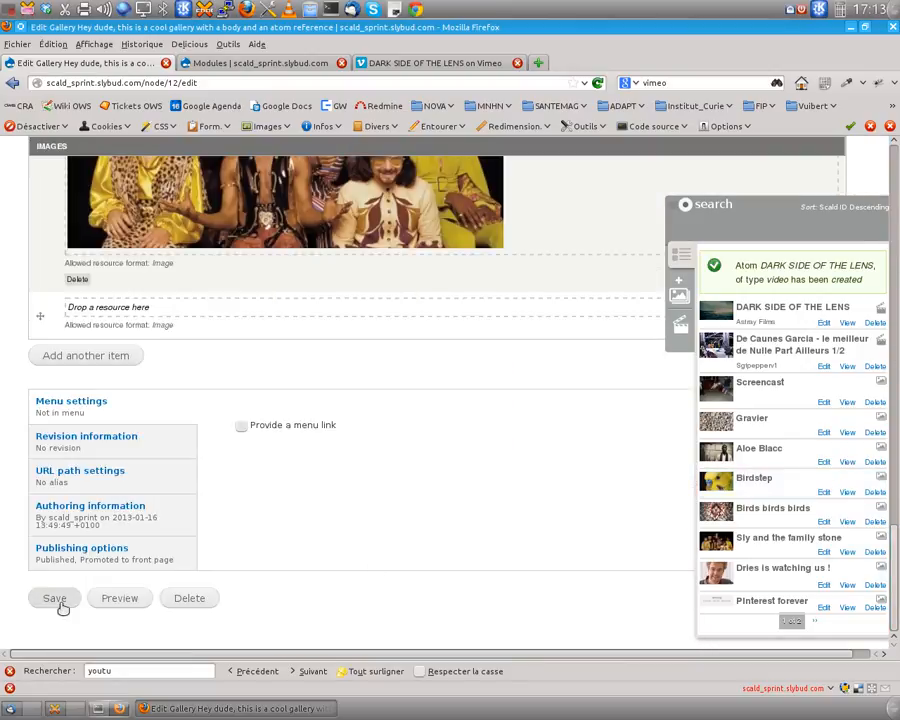
left_click(54, 598)
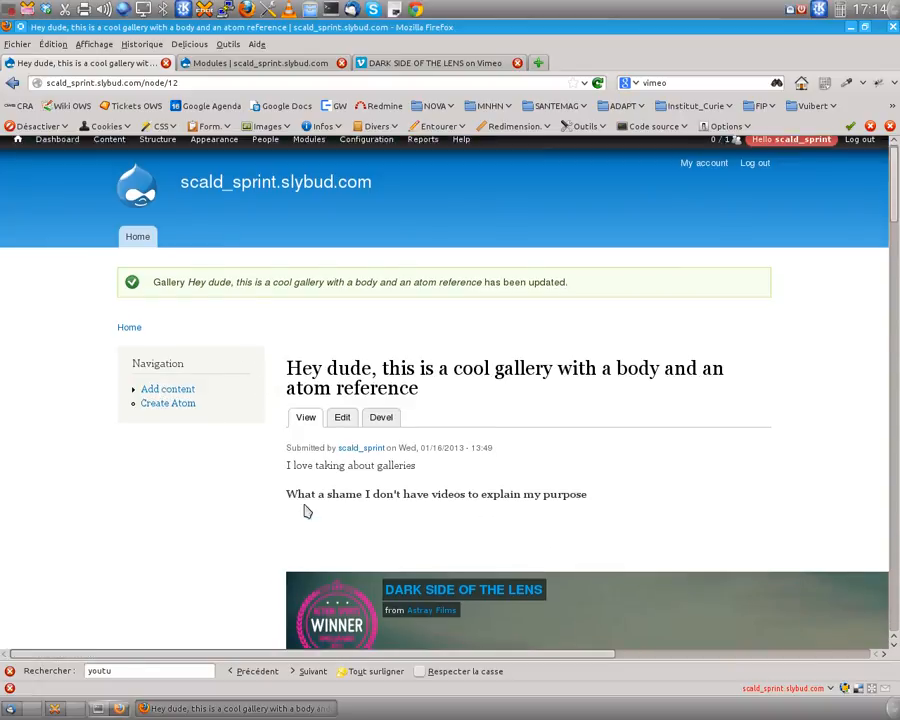
scroll("down", 3)
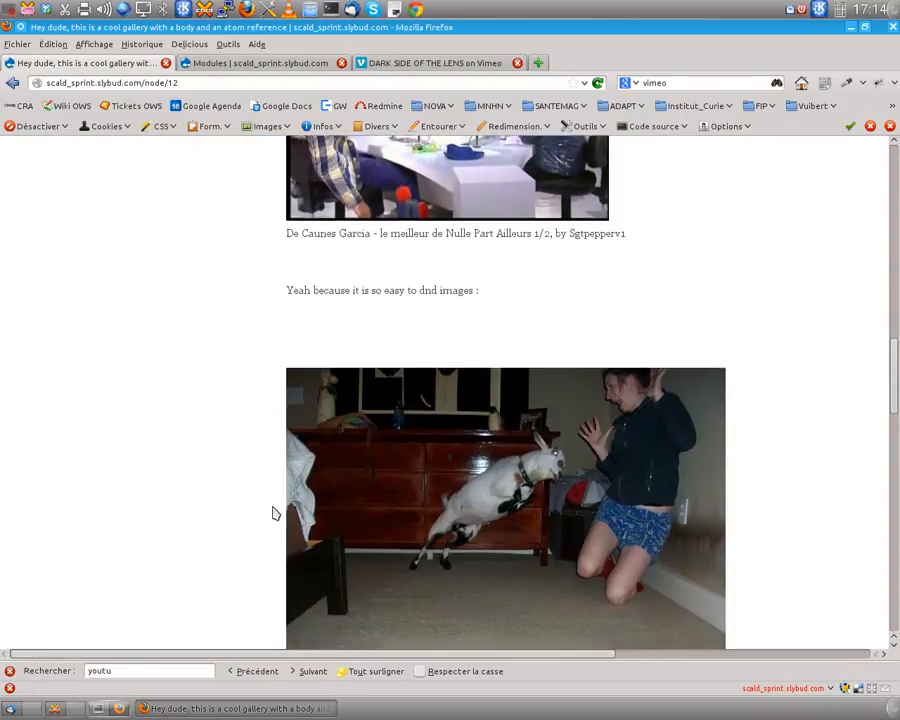
scroll("down", 3)
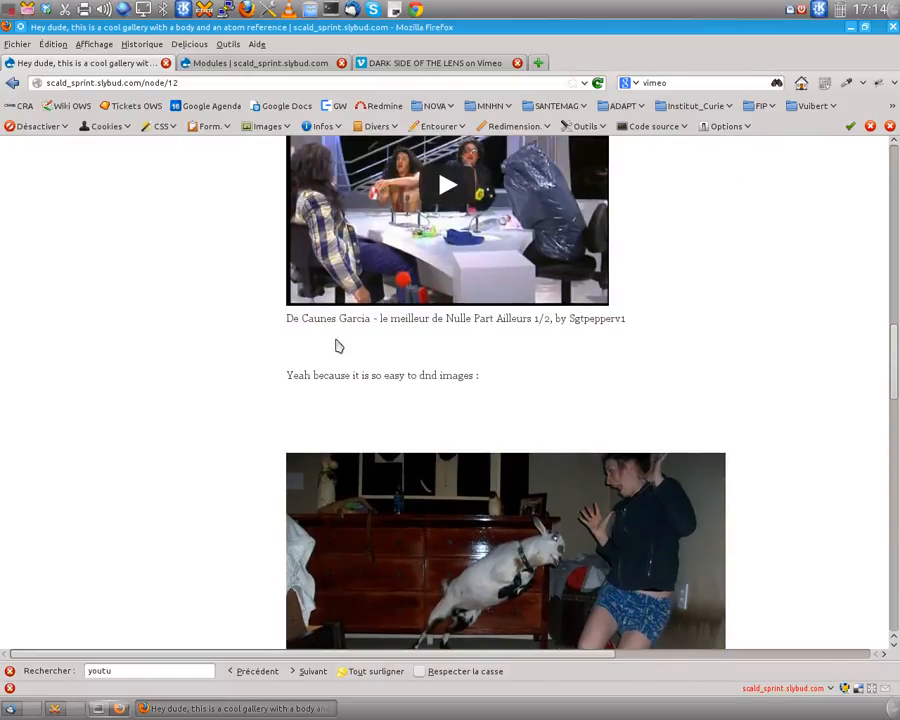
scroll("down", 3)
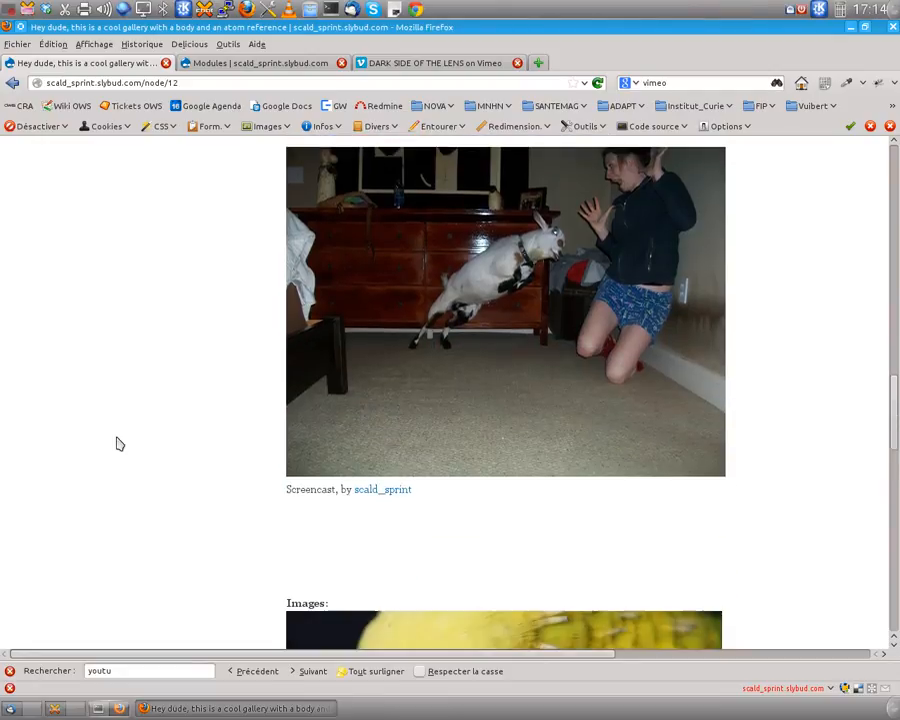
scroll("down", 3)
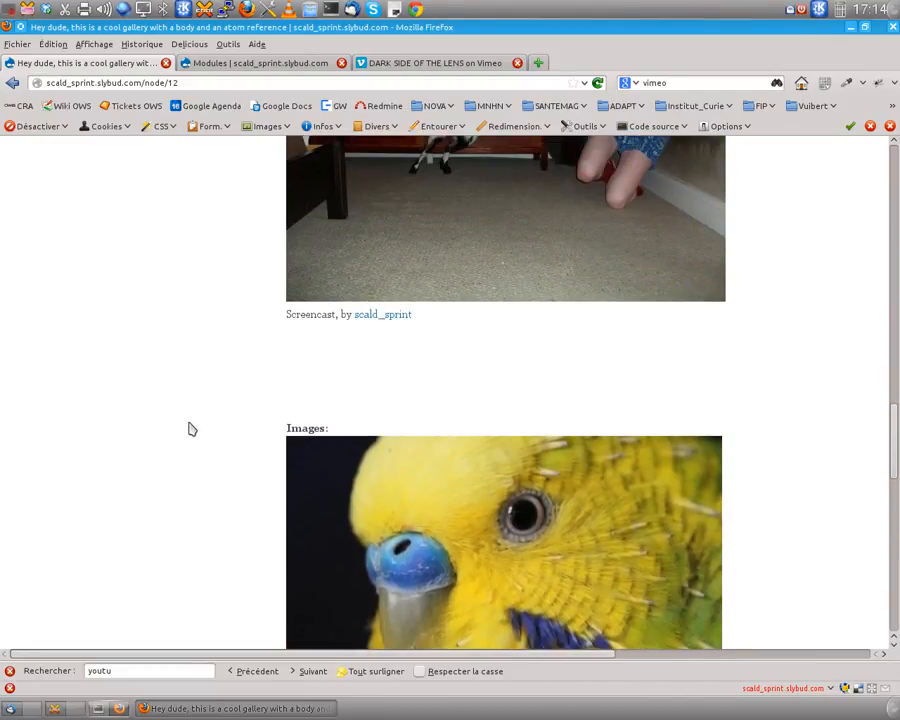
scroll("down", 3)
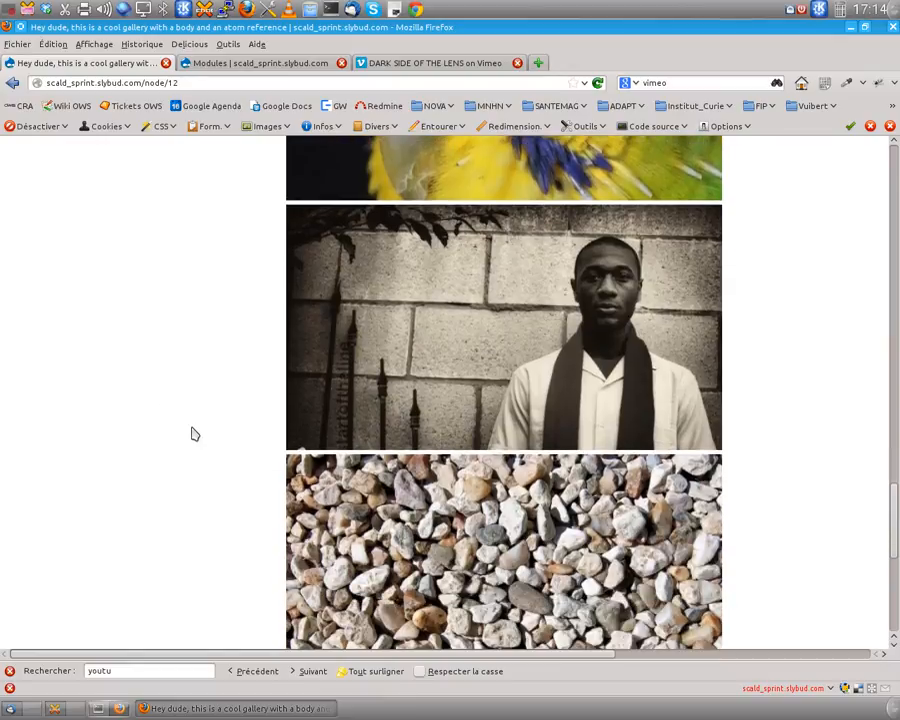
scroll("down", 3)
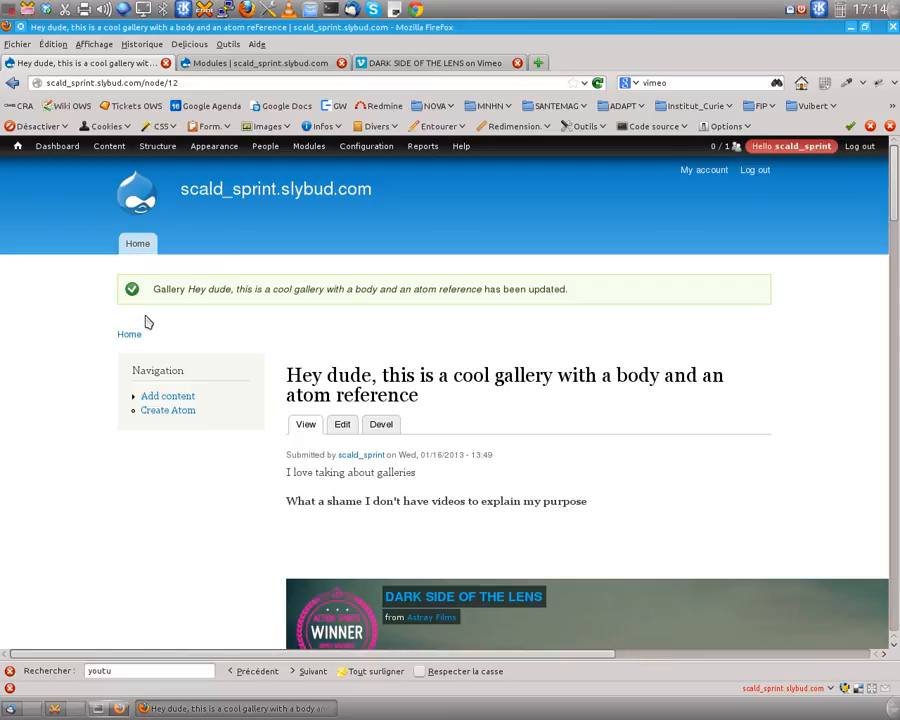
left_click(16, 16)
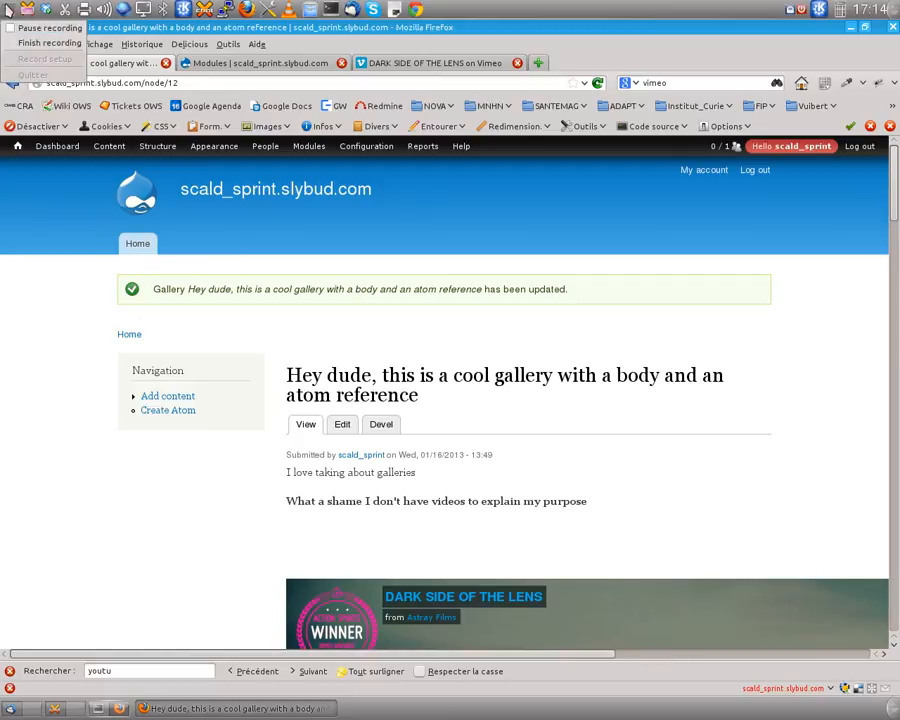